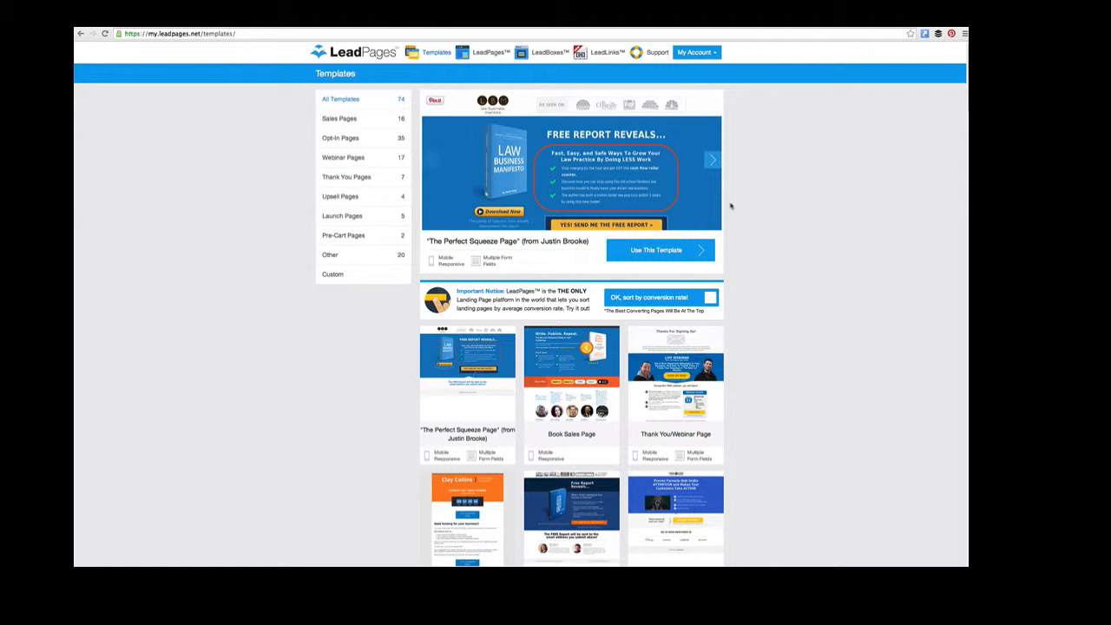
{"action": "mouse_move", "coordinate": [781, 269]}
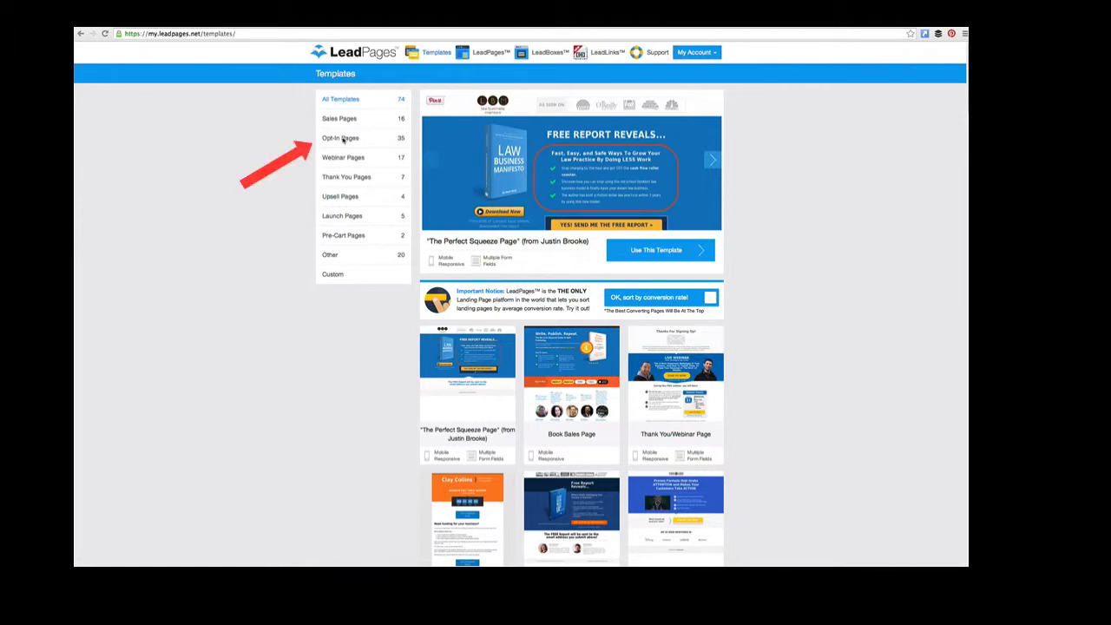
- Filter templates to Opt-in Pages and scroll down to the Basic Centered Squeeze Page
{"action": "left_click", "coordinate": [340, 139]}
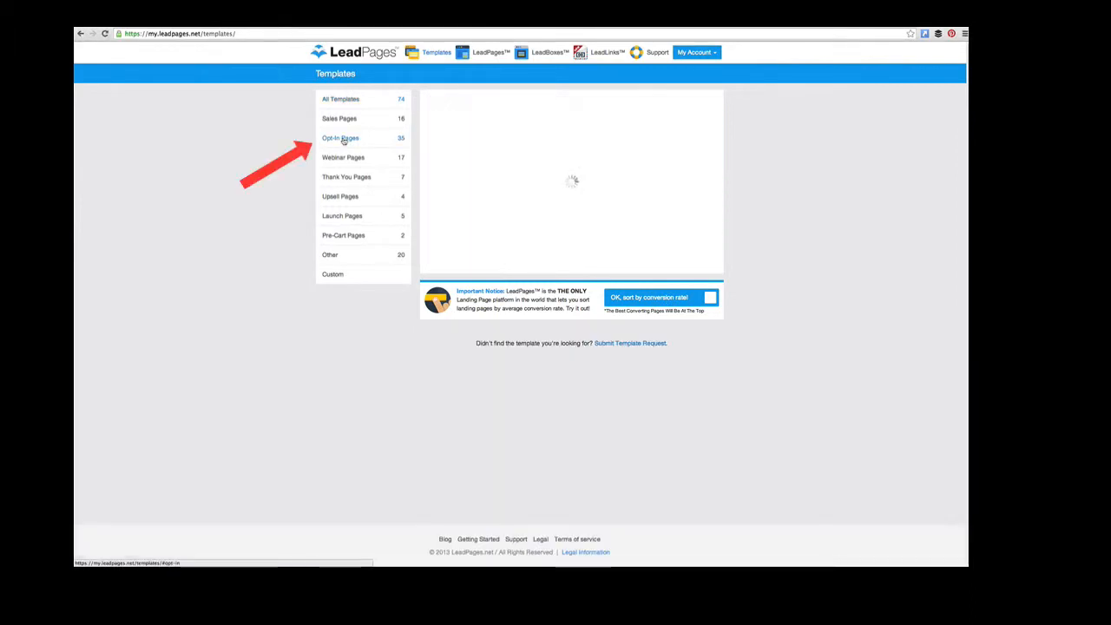
{"action": "left_click", "coordinate": [340, 137]}
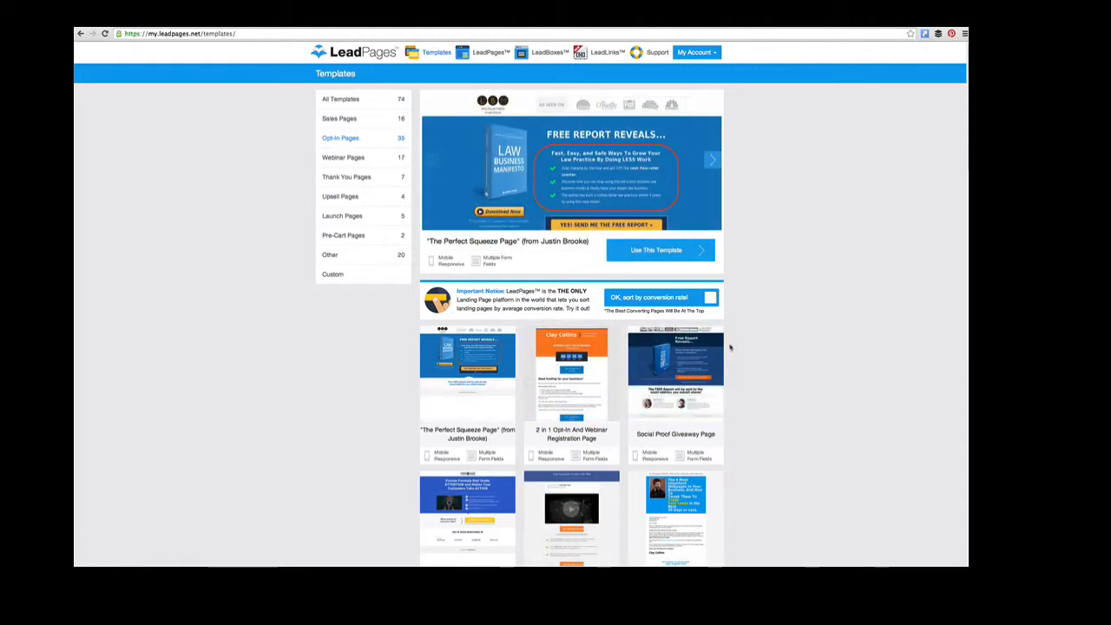
{"action": "scroll", "scroll_direction": "down", "scroll_amount": 3}
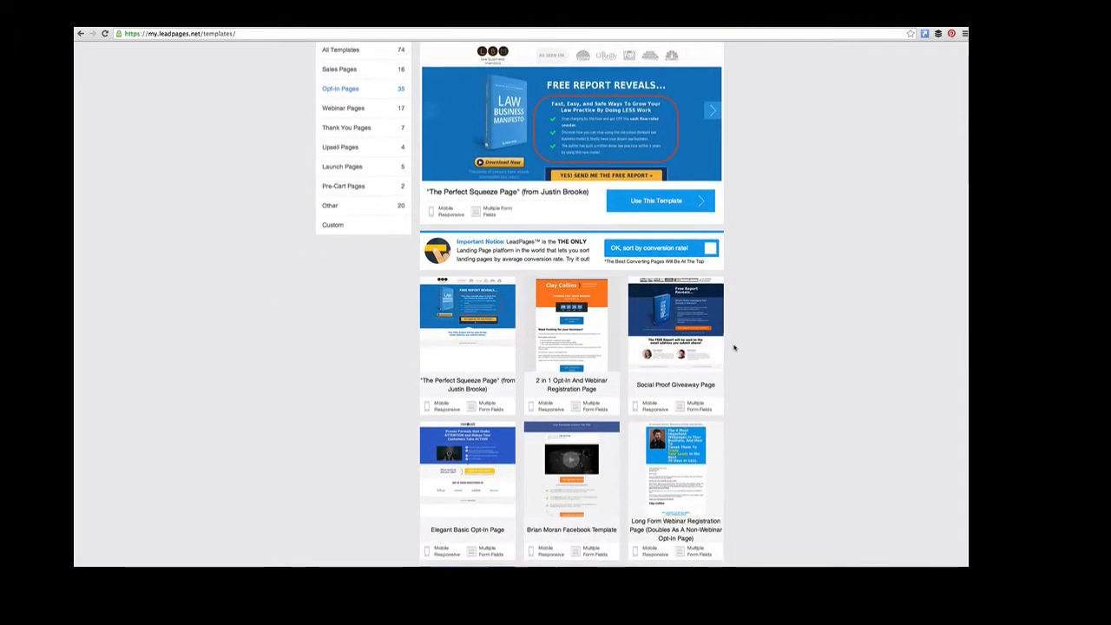
{"action": "scroll", "scroll_direction": "down", "scroll_amount": 3}
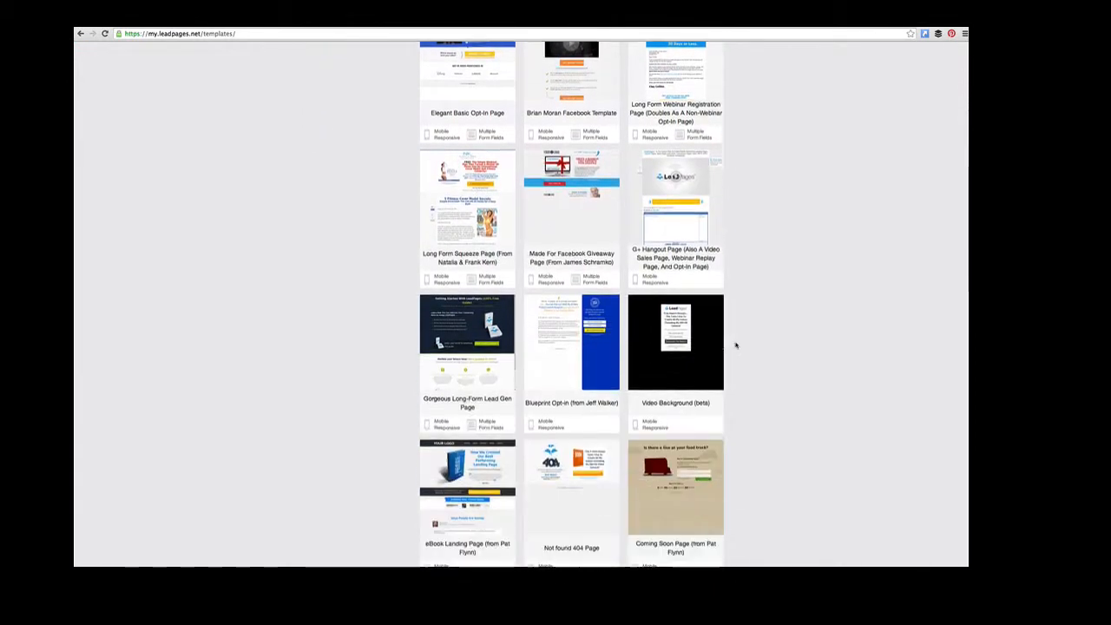
{"action": "scroll", "scroll_direction": "down", "scroll_amount": 3}
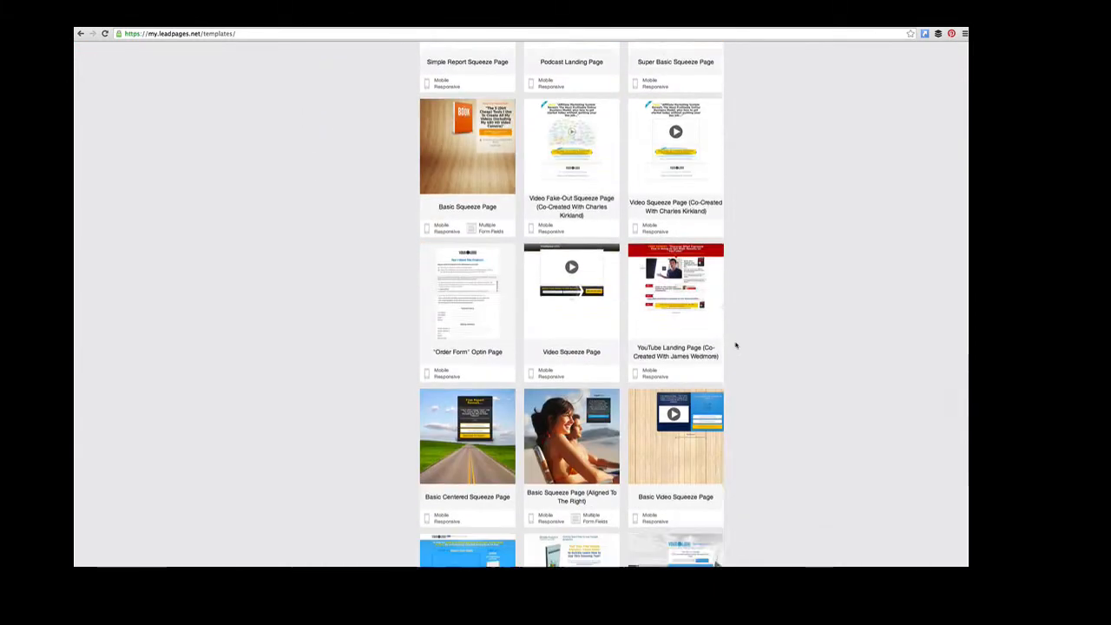
{"action": "scroll", "scroll_direction": "down", "scroll_amount": 3}
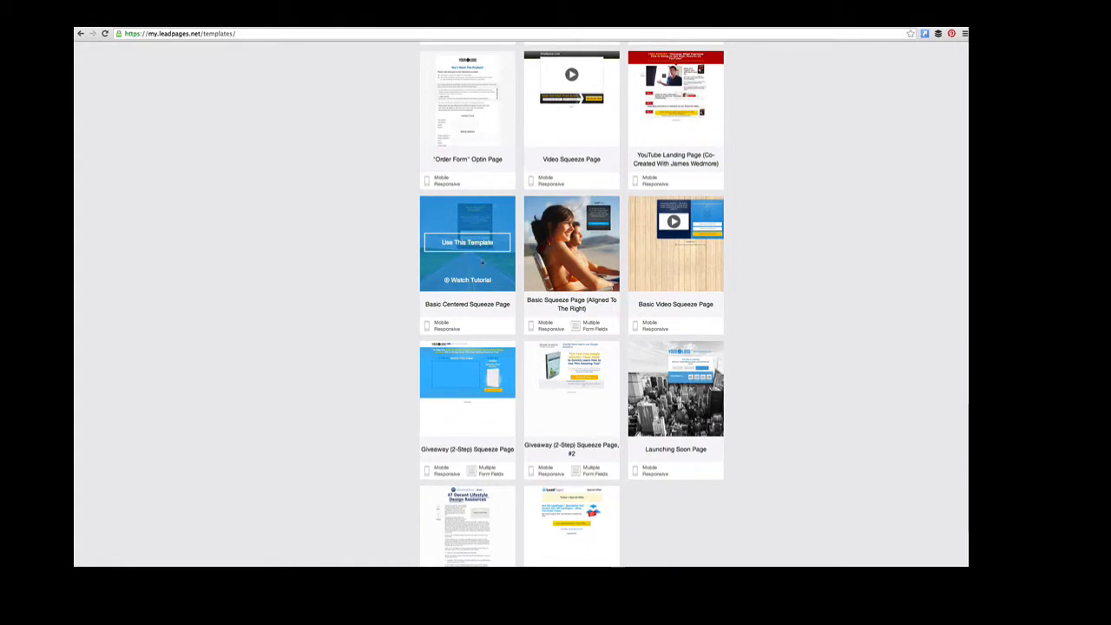
- Use the Basic Centered Squeeze Page template, skipping the industry question
{"action": "left_click", "coordinate": [467, 243]}
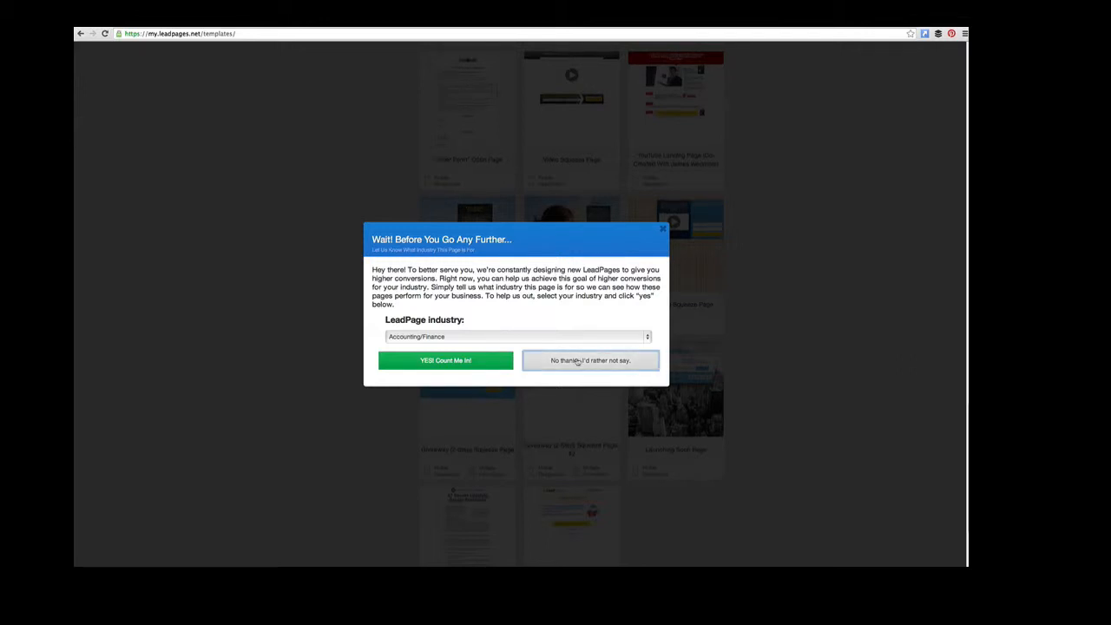
{"action": "left_click", "coordinate": [590, 360]}
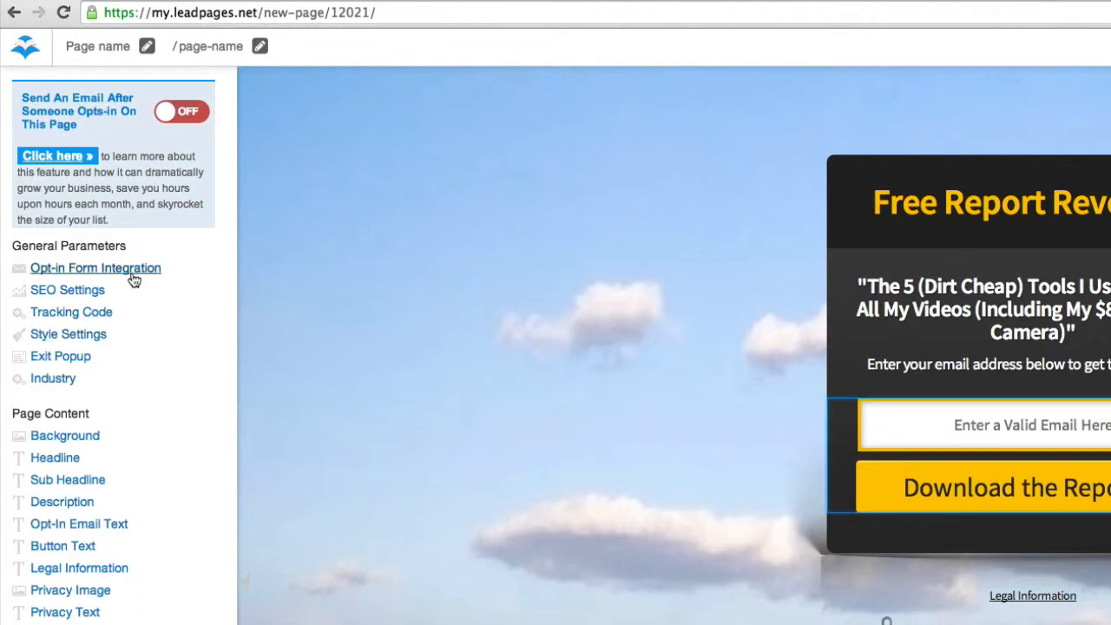
- Connect the AWeber form to 'Basic Mad Lemmings signup' and enable the first name field
{"action": "left_click", "coordinate": [96, 267]}
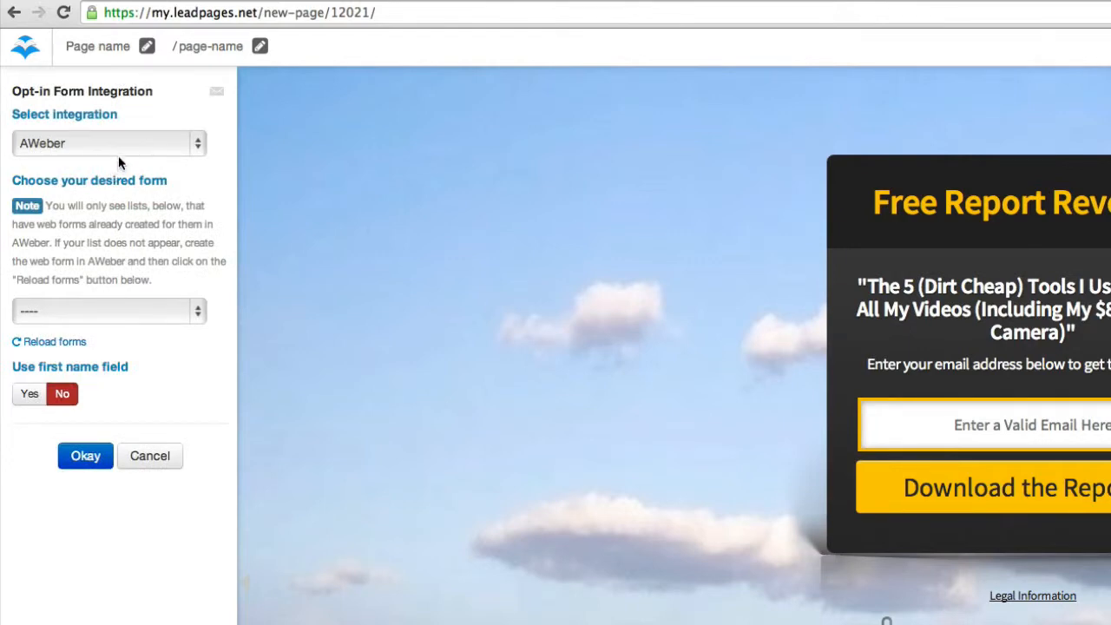
{"action": "left_click", "coordinate": [105, 311]}
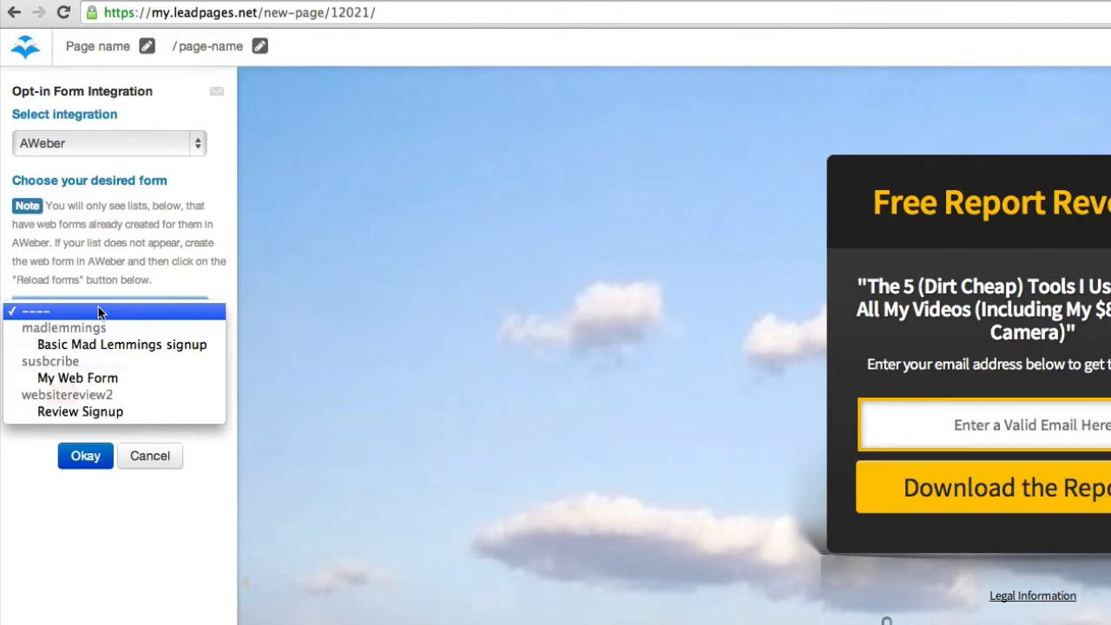
{"action": "mouse_move", "coordinate": [122, 344]}
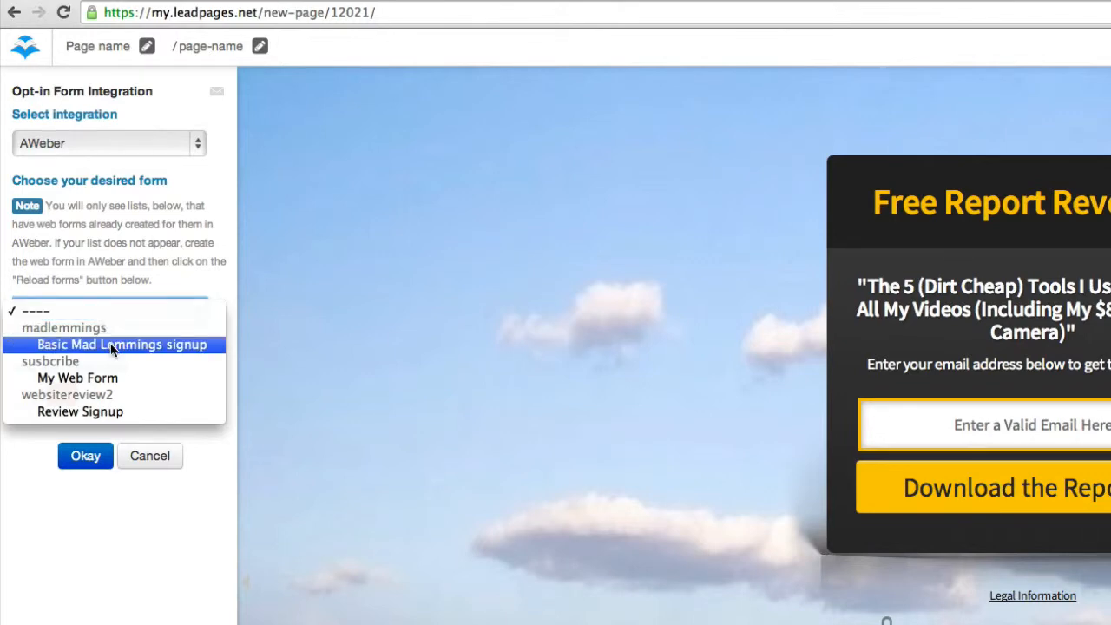
{"action": "left_click", "coordinate": [122, 343]}
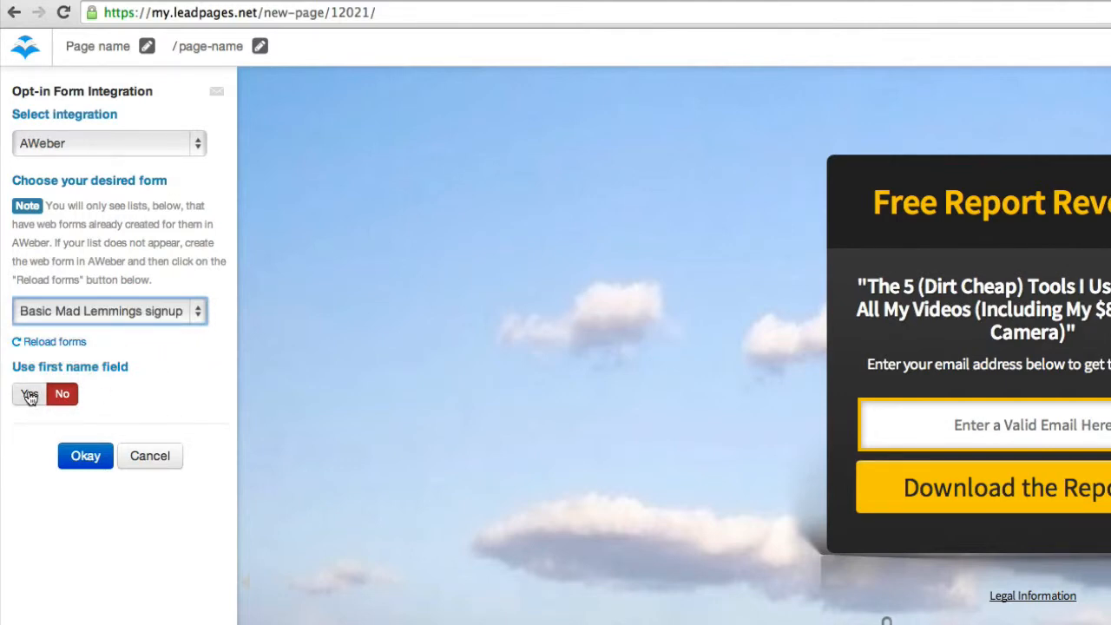
{"action": "left_click", "coordinate": [30, 393]}
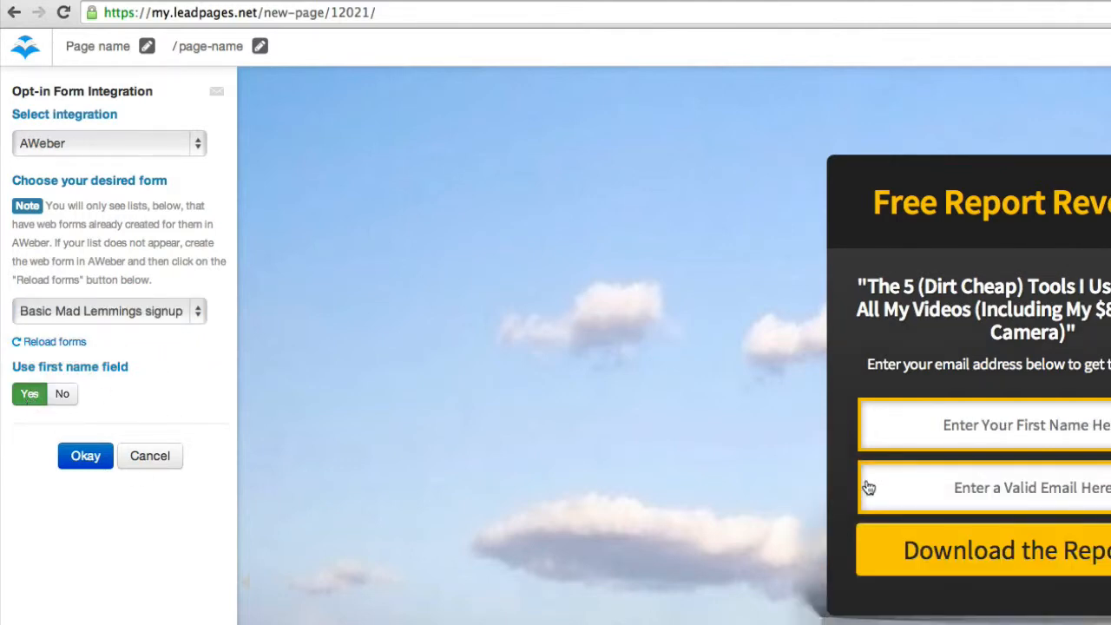
{"action": "mouse_move", "coordinate": [118, 417]}
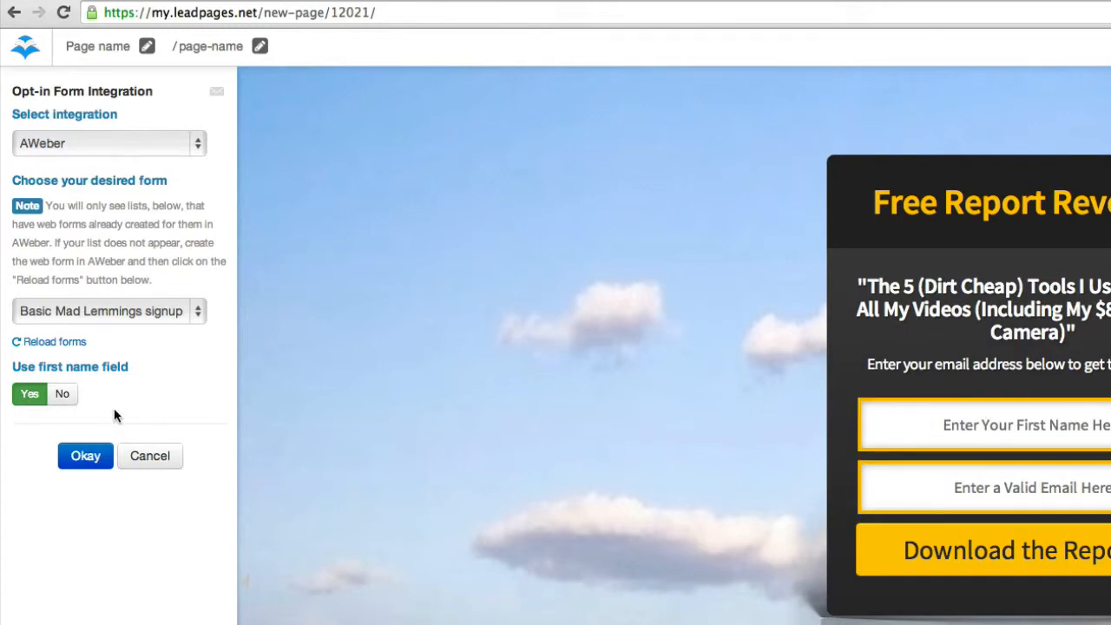
{"action": "mouse_move", "coordinate": [125, 408]}
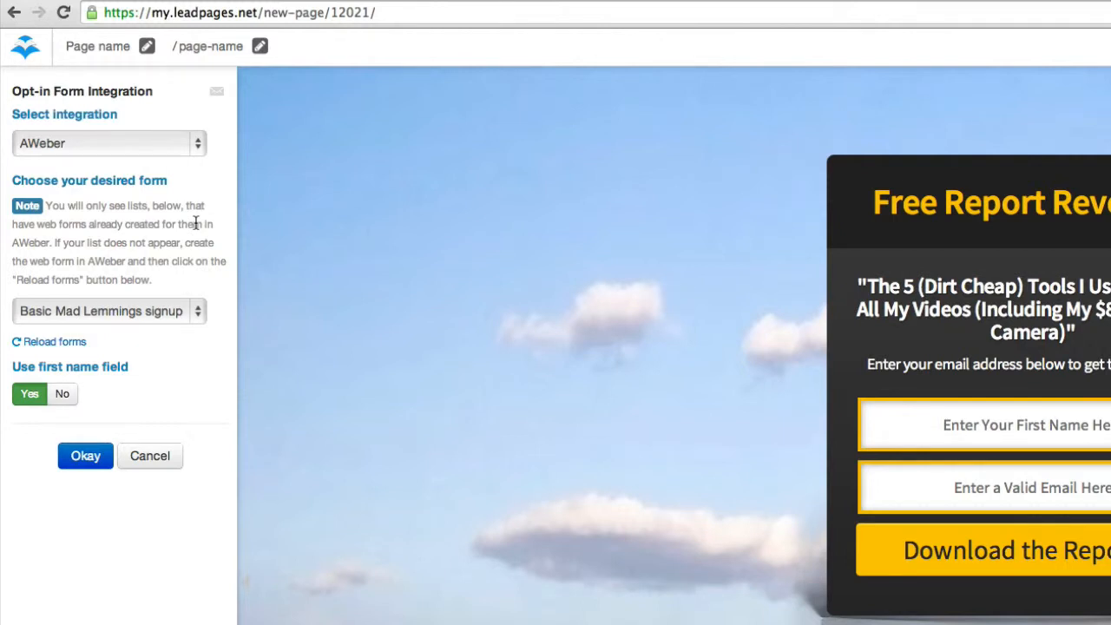
{"action": "mouse_move", "coordinate": [215, 377]}
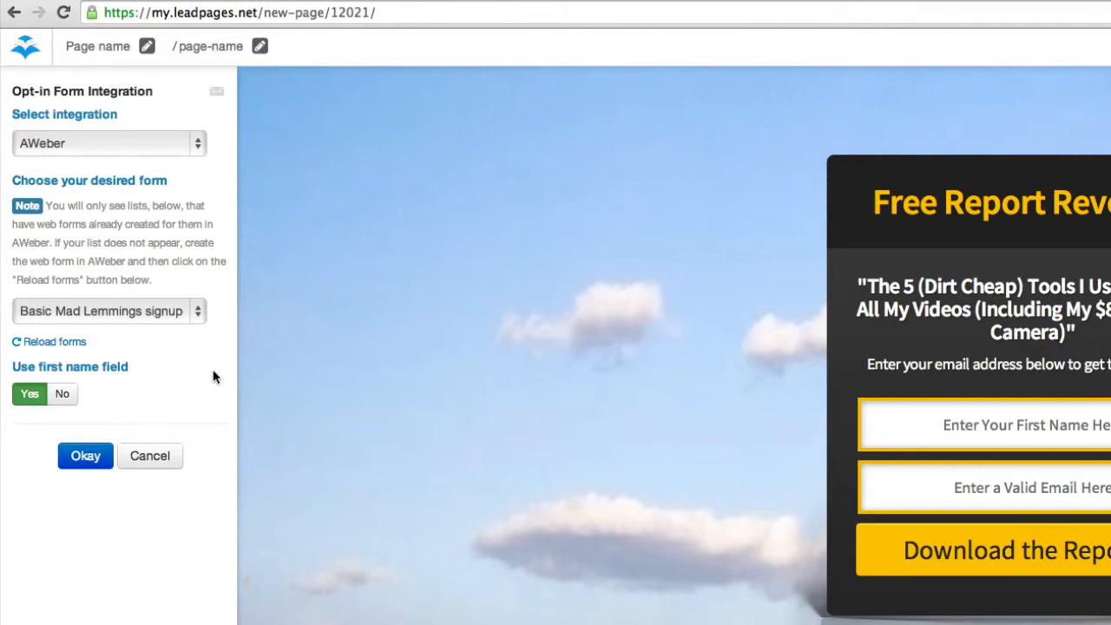
{"action": "mouse_move", "coordinate": [78, 453]}
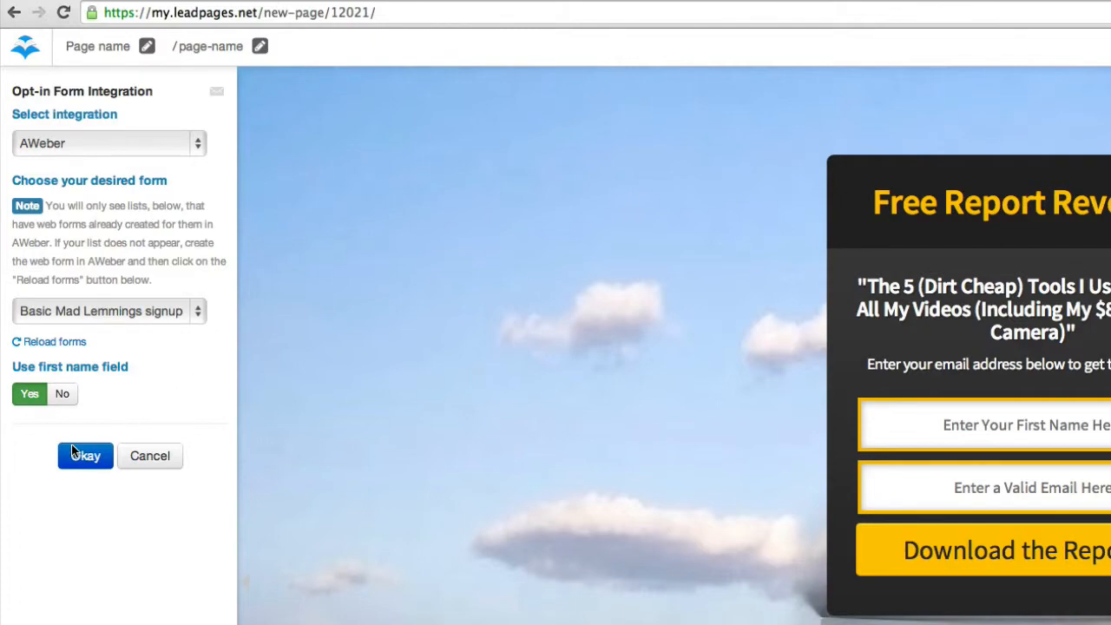
- Confirm the integration, then review Style Settings keeping the Default main font
{"action": "left_click", "coordinate": [83, 455]}
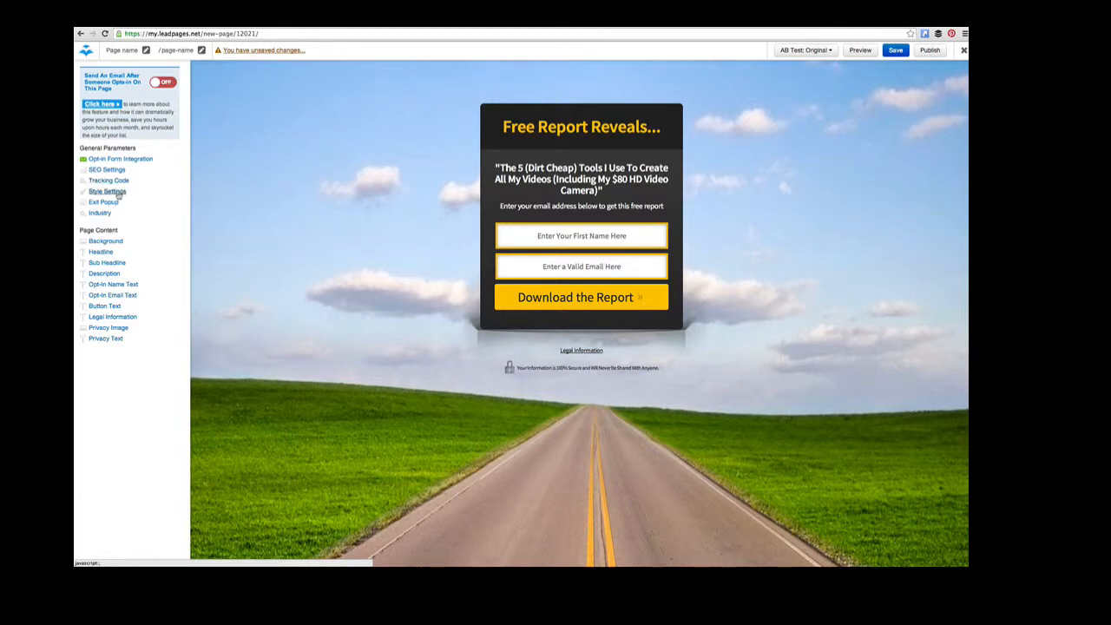
{"action": "left_click", "coordinate": [108, 191]}
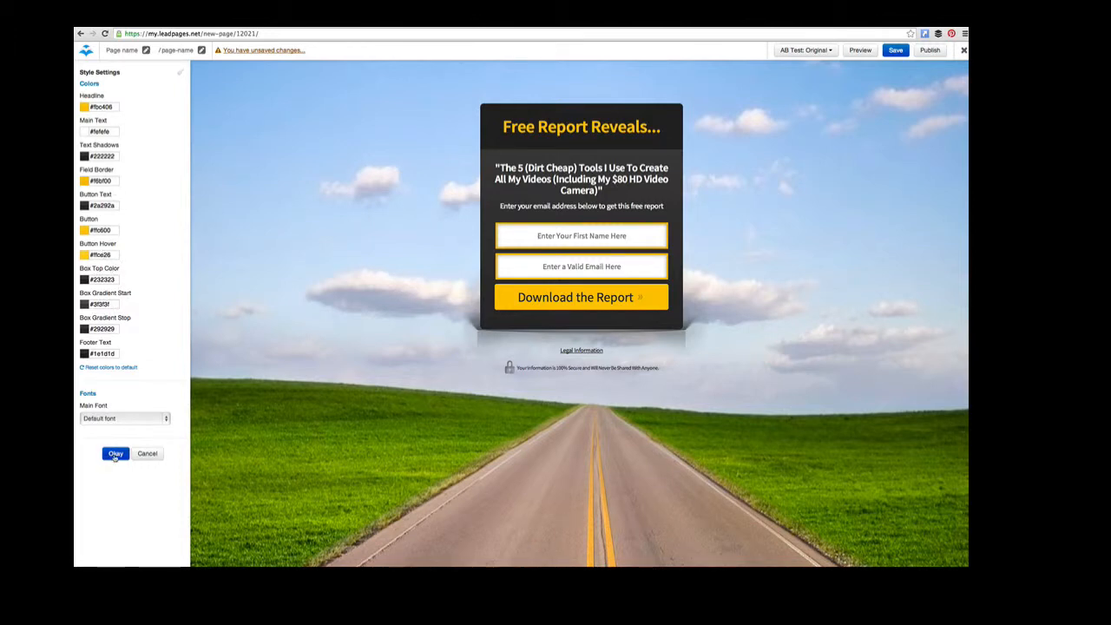
{"action": "left_click", "coordinate": [125, 418]}
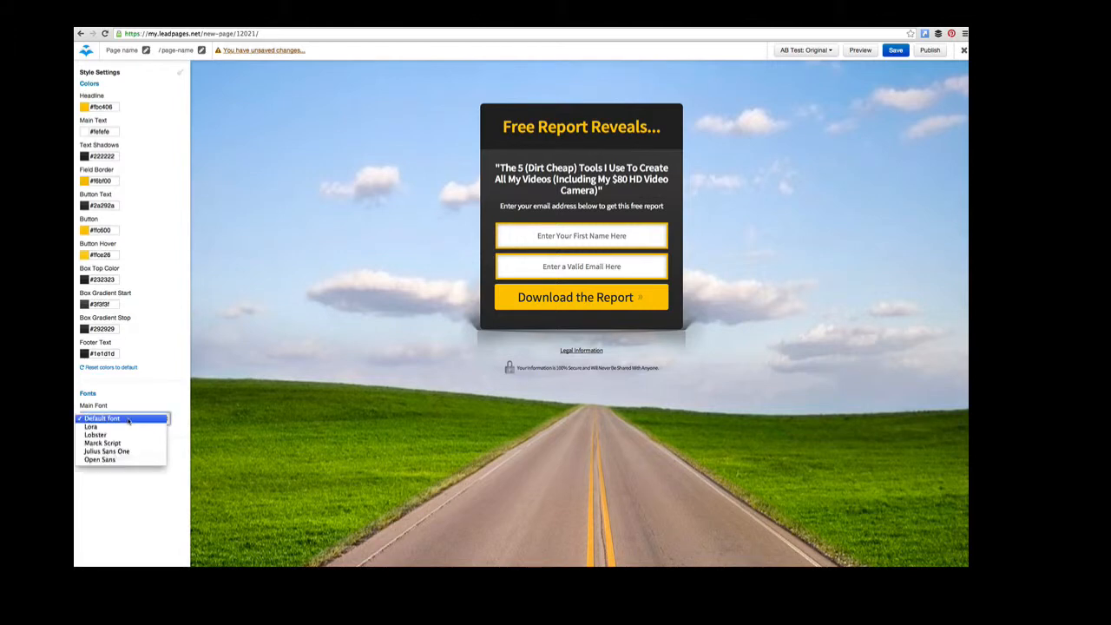
{"action": "mouse_move", "coordinate": [102, 443]}
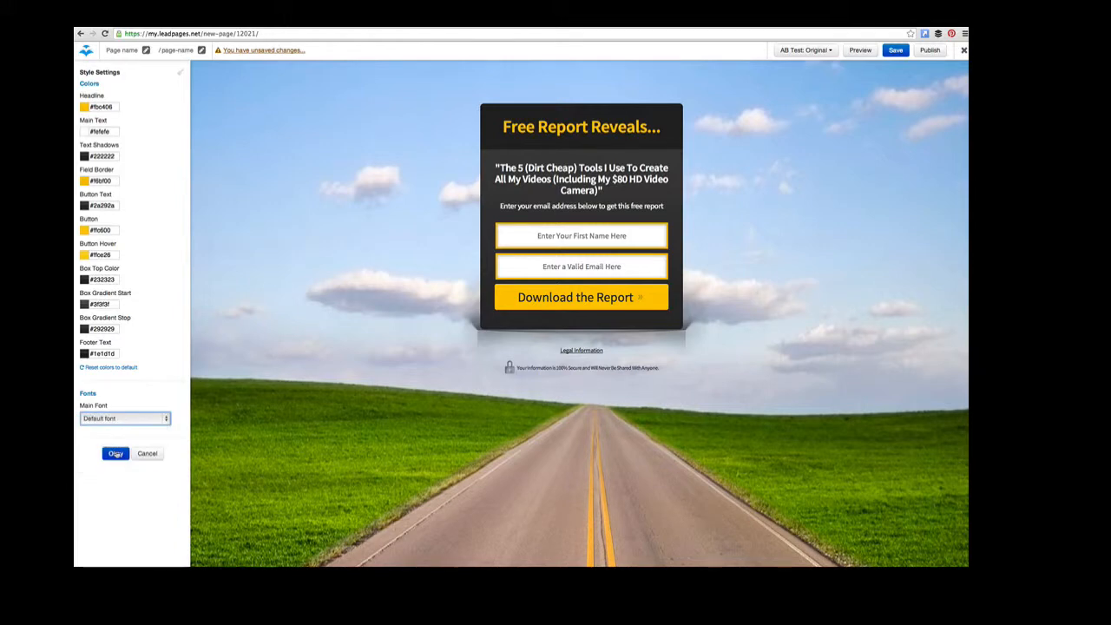
{"action": "left_click", "coordinate": [114, 453]}
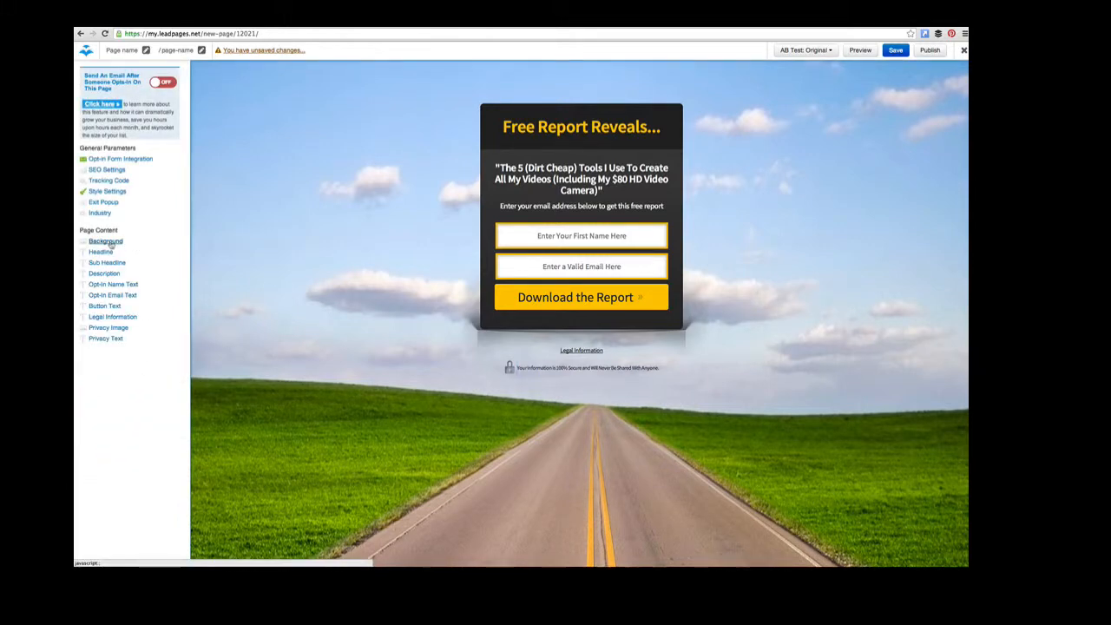
- Set the page background to the garage mechanic photo
{"action": "left_click", "coordinate": [104, 241]}
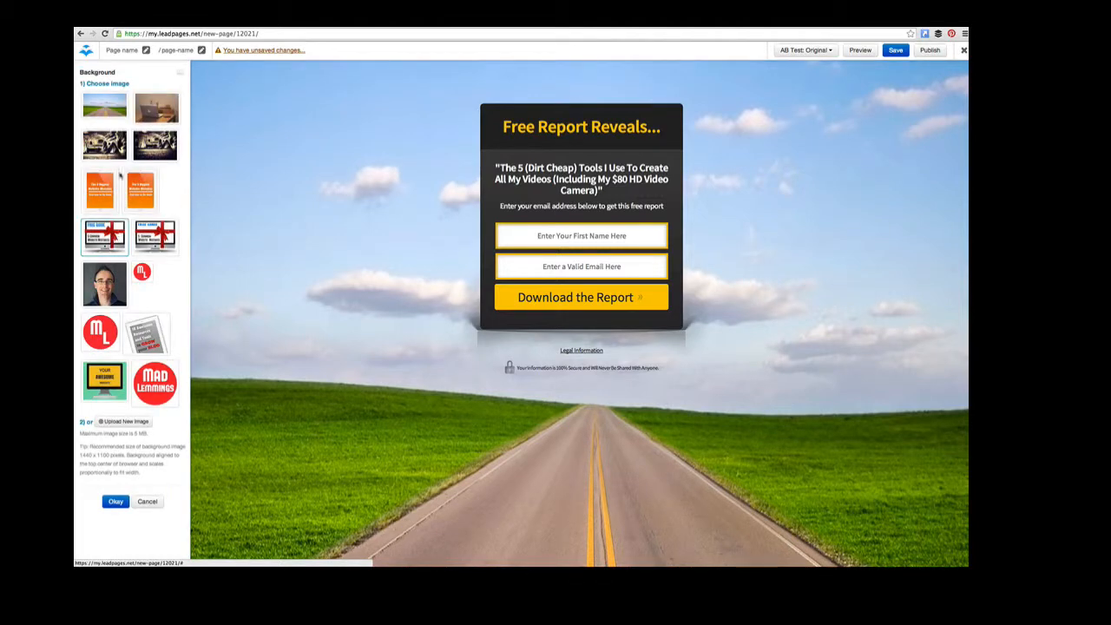
{"action": "left_click", "coordinate": [154, 146]}
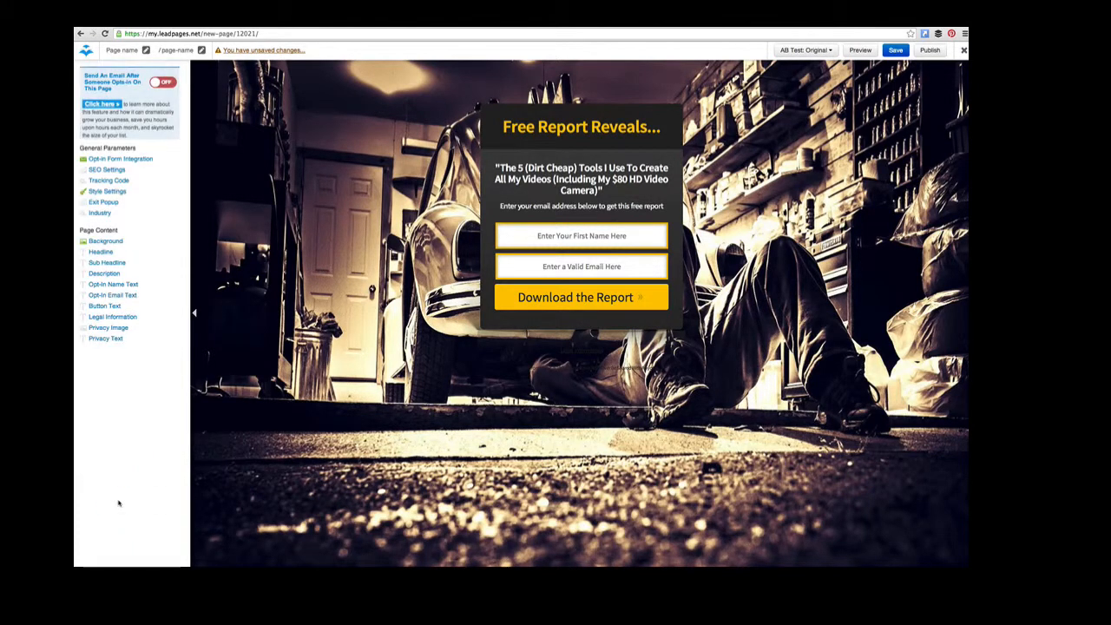
{"action": "left_click", "coordinate": [107, 262]}
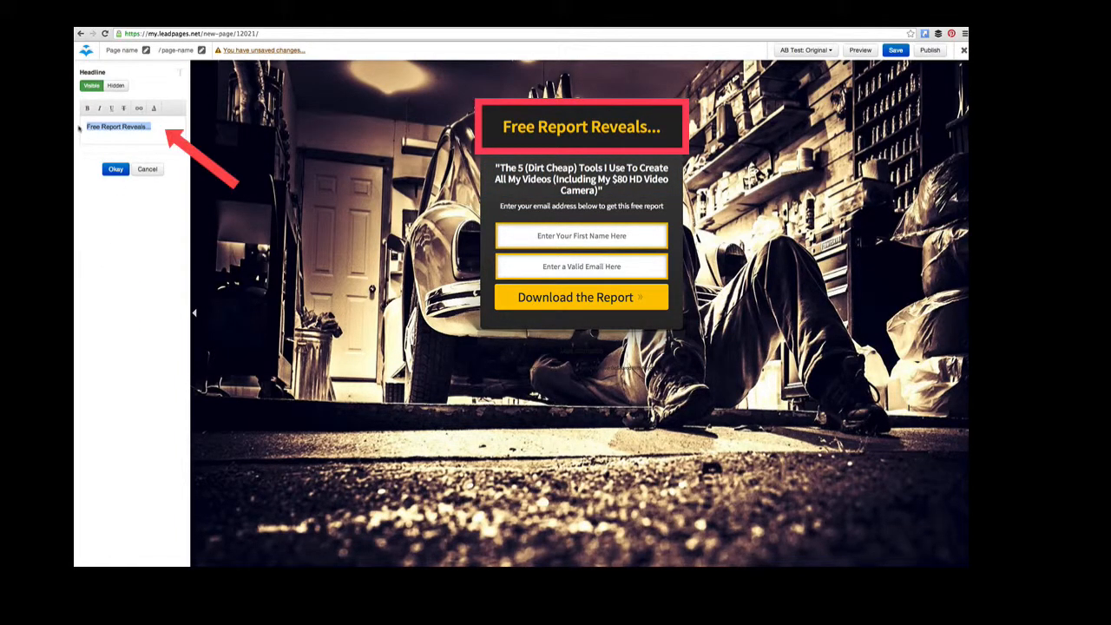
- Change the headline to 'Download my FREE Guide'
{"action": "type", "text": "Download my FREE Guide"}
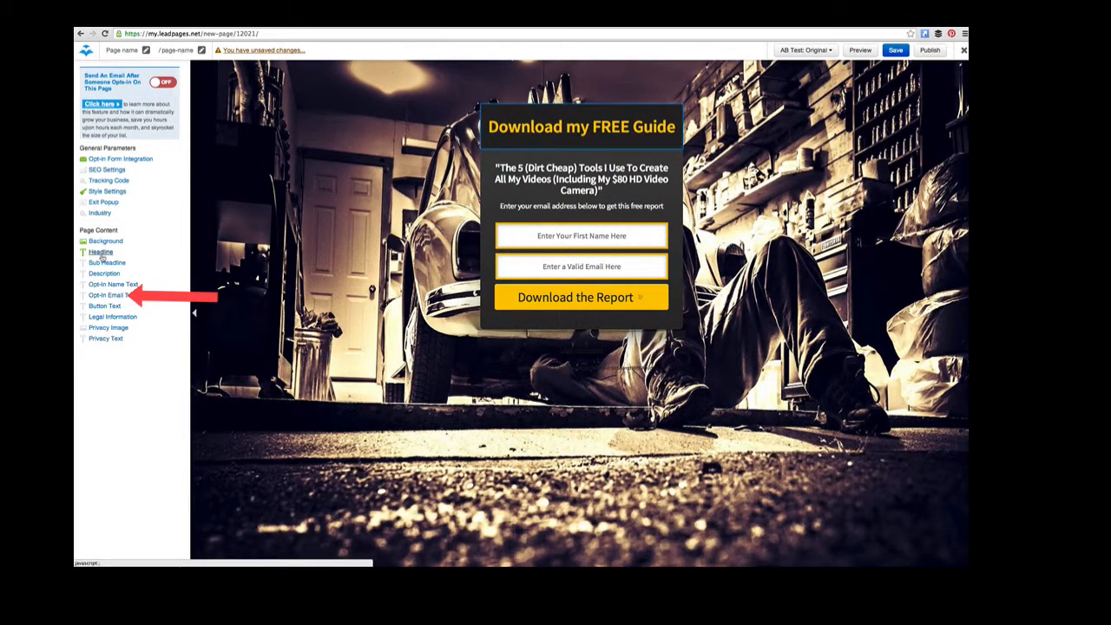
- Set the sub headline to 'Learn the 5 Biggest Website Mistakes and How To Fix Them'
{"action": "left_click", "coordinate": [106, 262]}
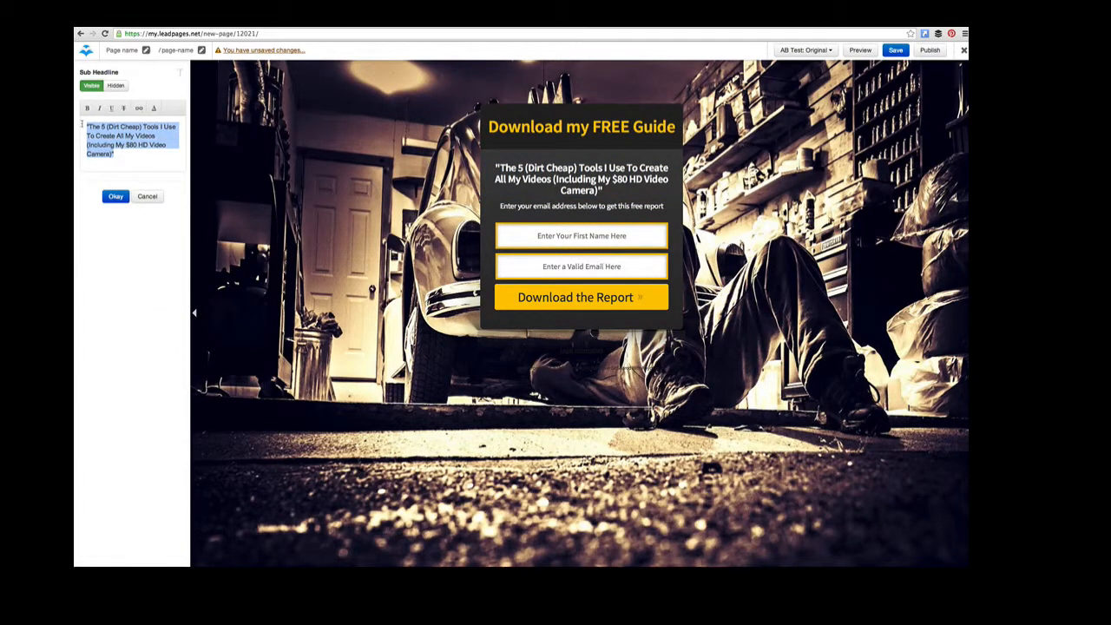
{"action": "type", "text": "Learn"}
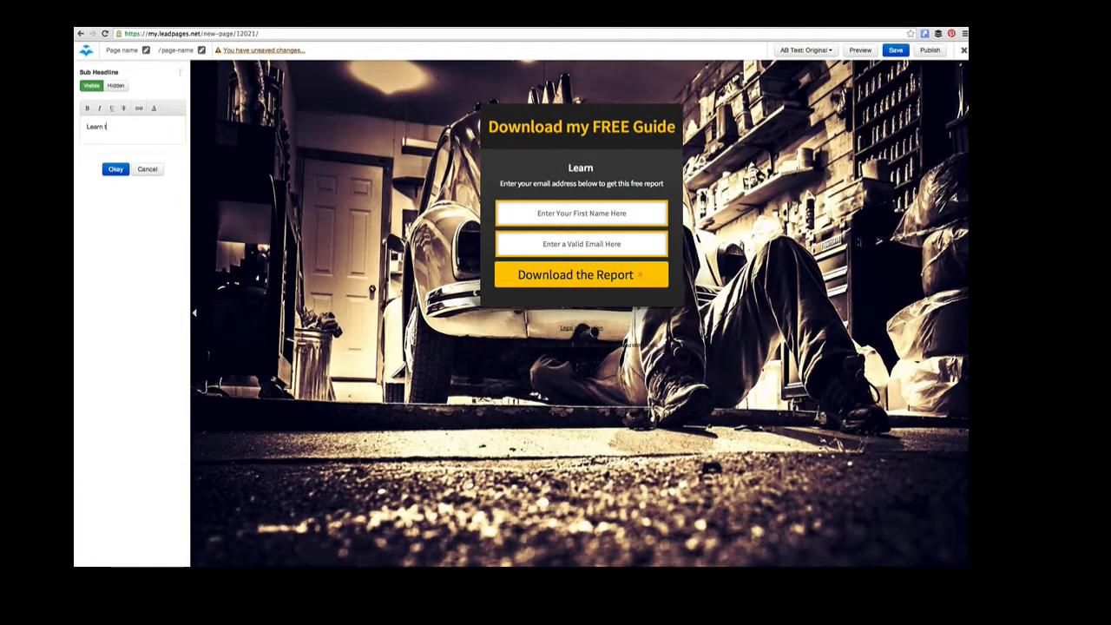
{"action": "type", "text": "the 5 Biggest Website Mistakes"}
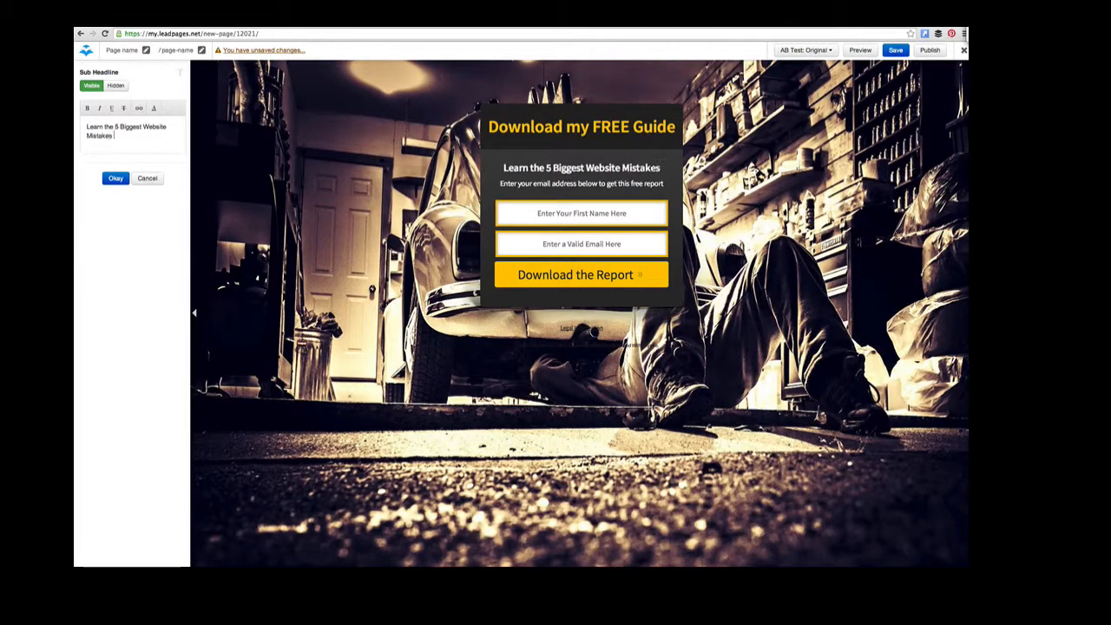
{"action": "type", "text": "and how To Fix Them"}
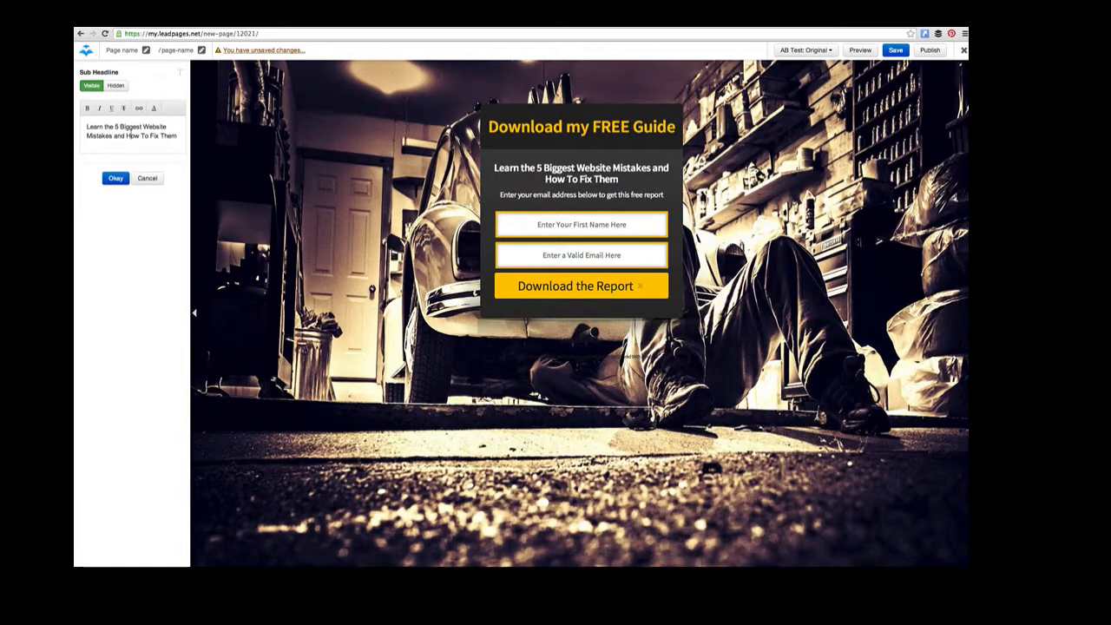
{"action": "left_click", "coordinate": [115, 177]}
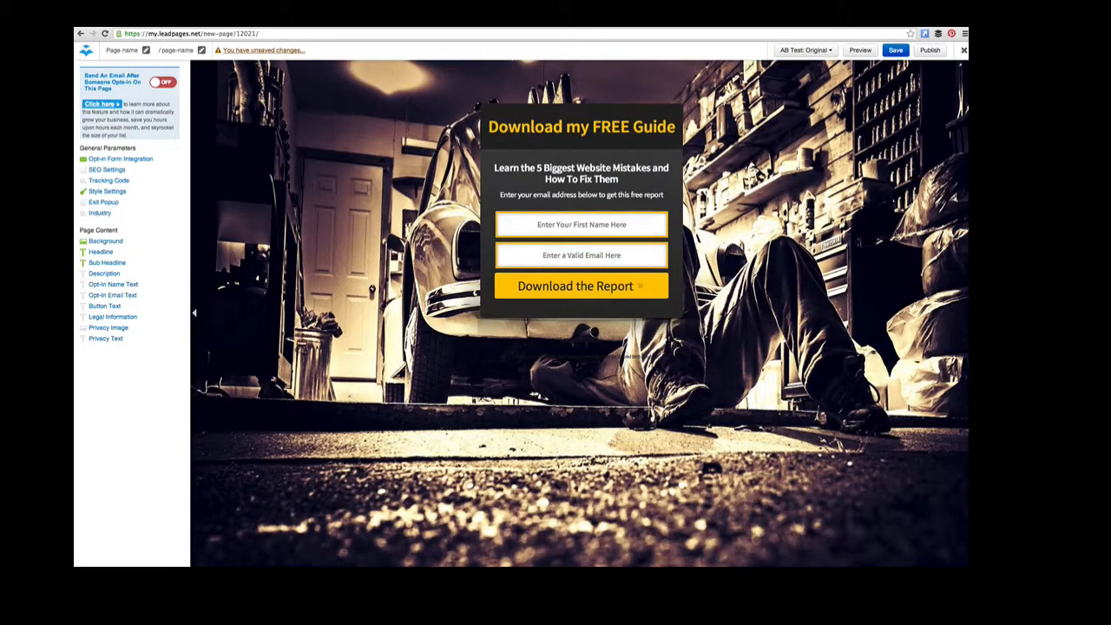
{"action": "left_click", "coordinate": [105, 306]}
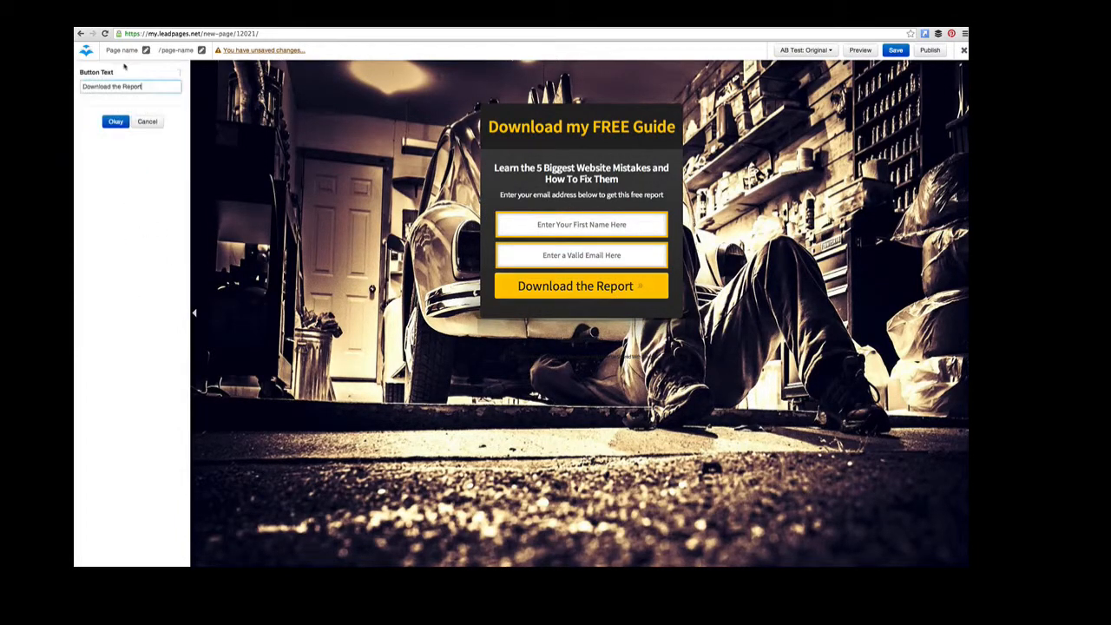
- Replace the button label 'Download the Report' with 'Get Instant Access'
{"action": "triple_click", "coordinate": [130, 87]}
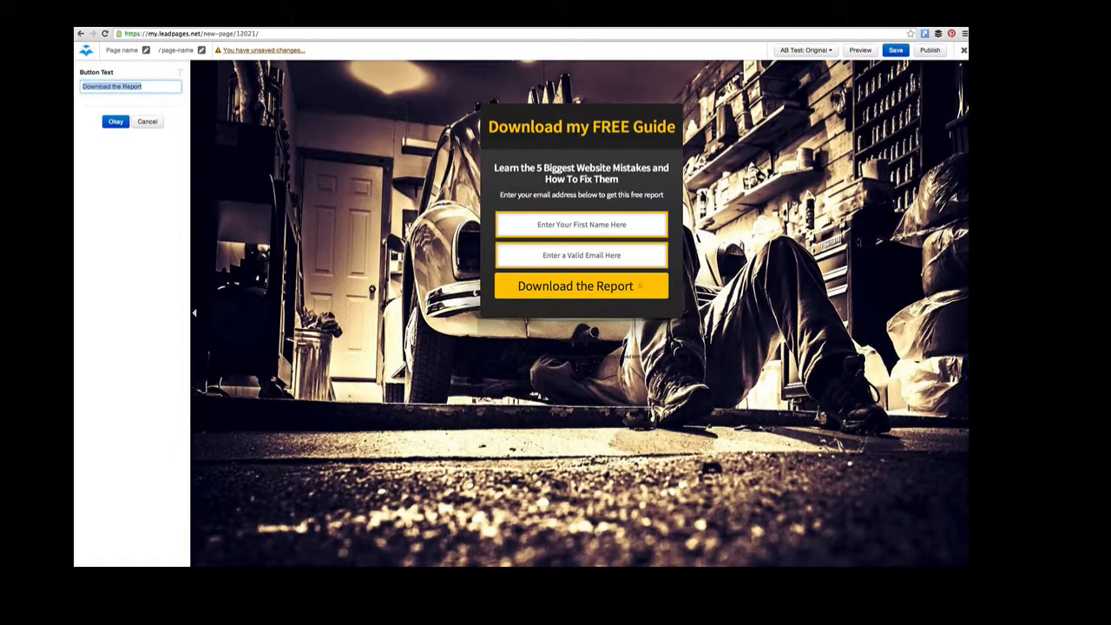
{"action": "type", "text": "Get Instant Access"}
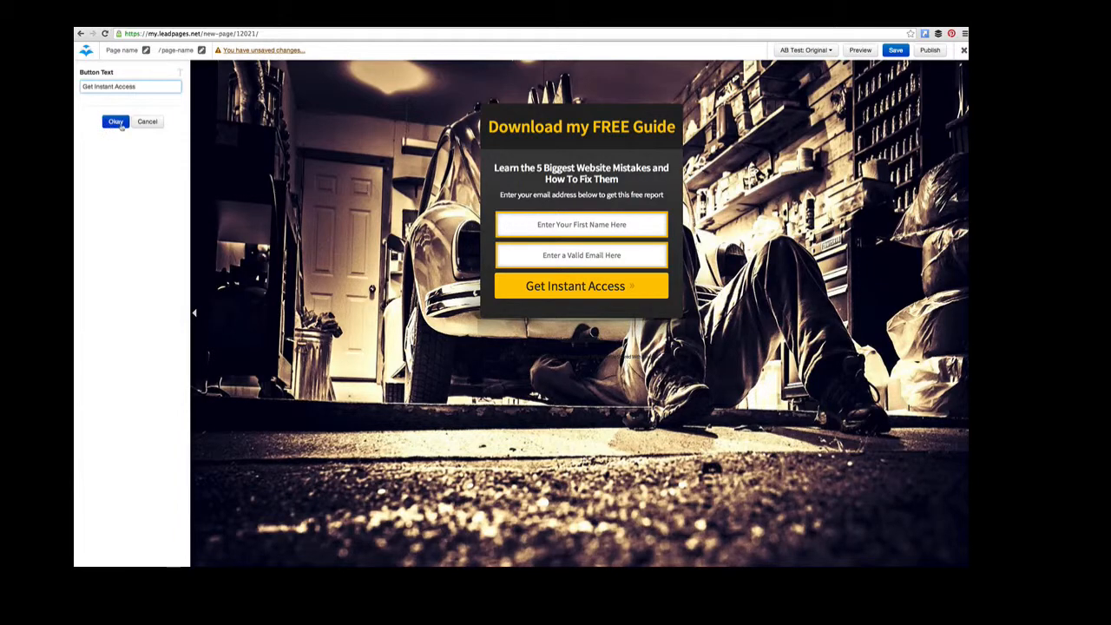
{"action": "left_click", "coordinate": [115, 122]}
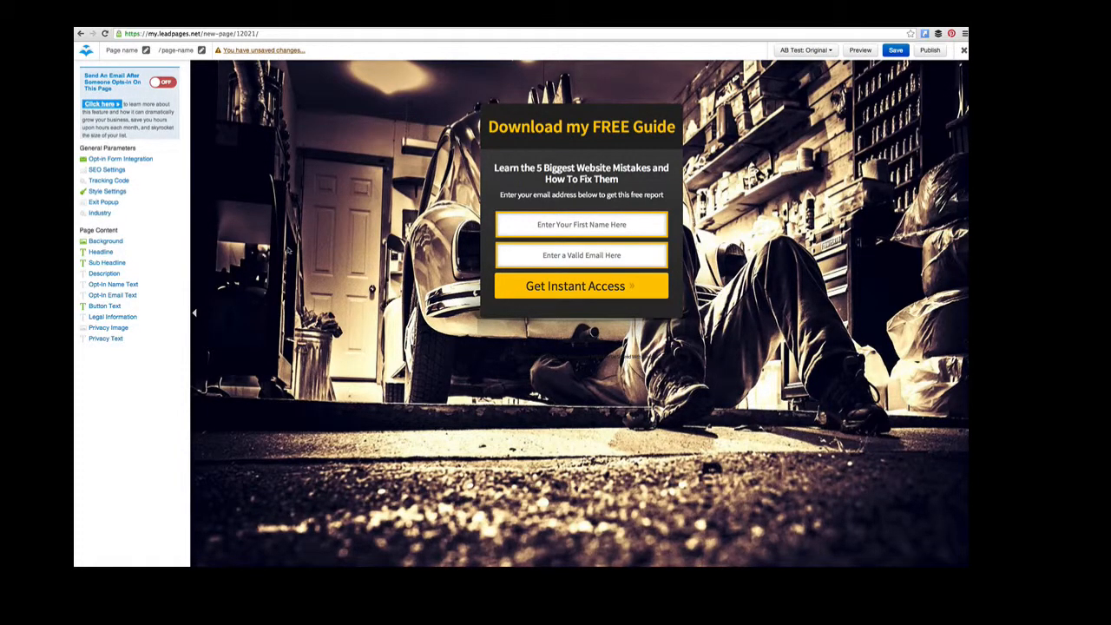
- Make the headline, field borders and button red in Style Settings
{"action": "left_click", "coordinate": [108, 191]}
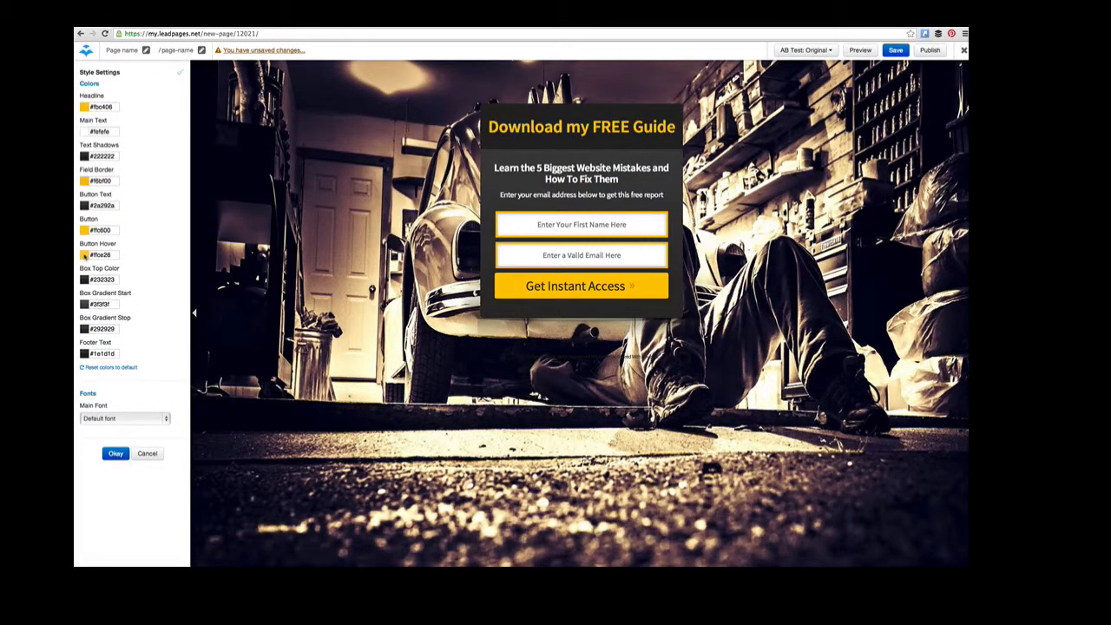
{"action": "left_click", "coordinate": [83, 230]}
{"action": "type", "text": "#ff4545"}
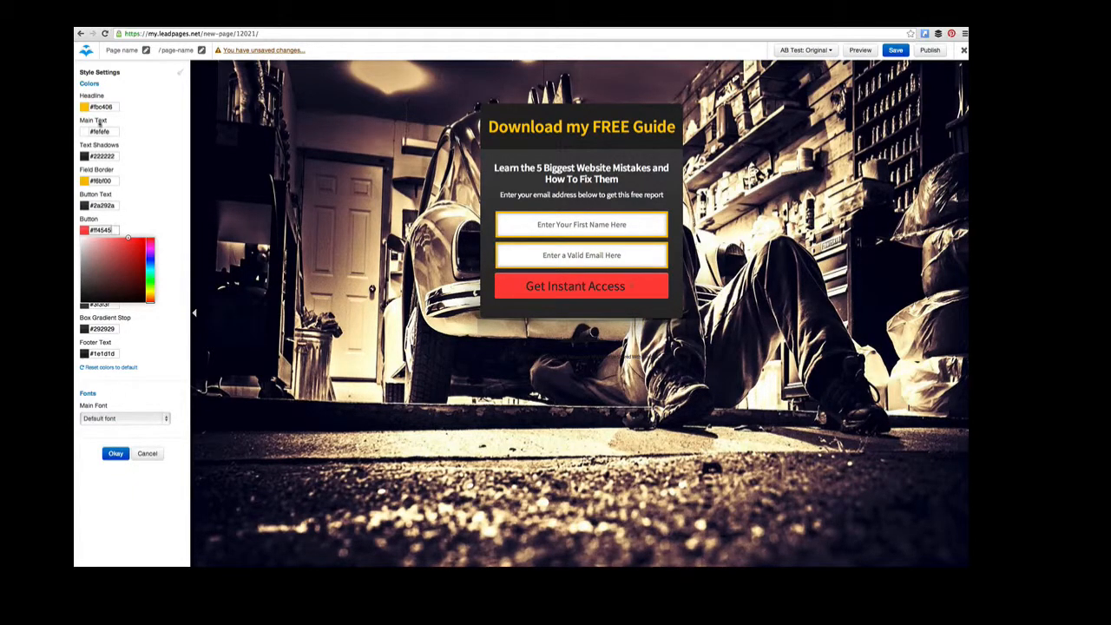
{"action": "left_click", "coordinate": [99, 106]}
{"action": "type", "text": "#ff3333"}
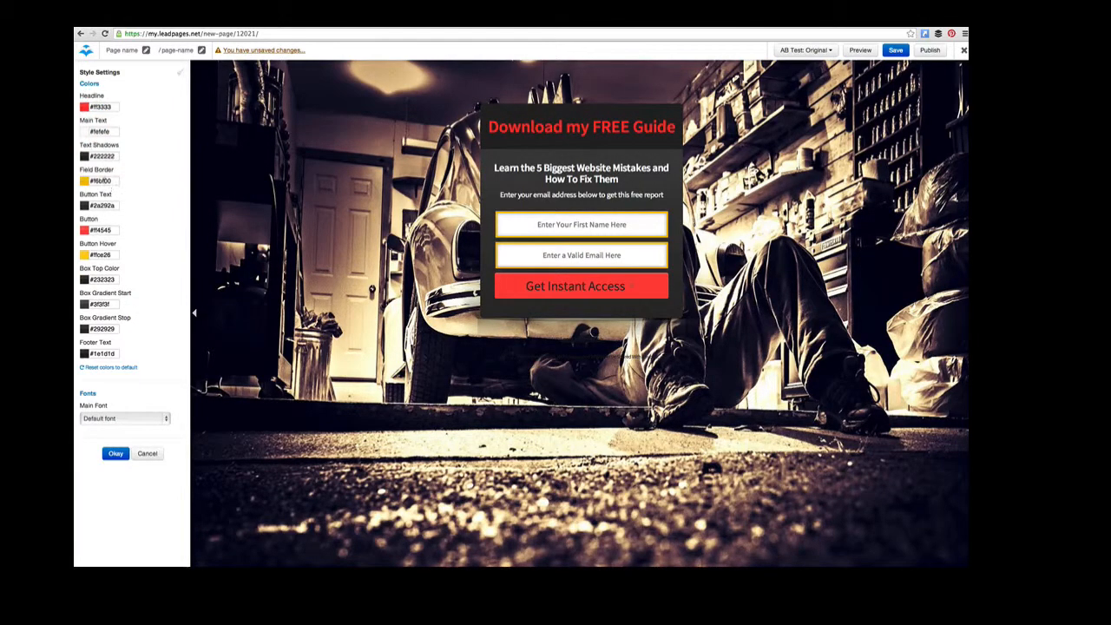
{"action": "left_click", "coordinate": [101, 181]}
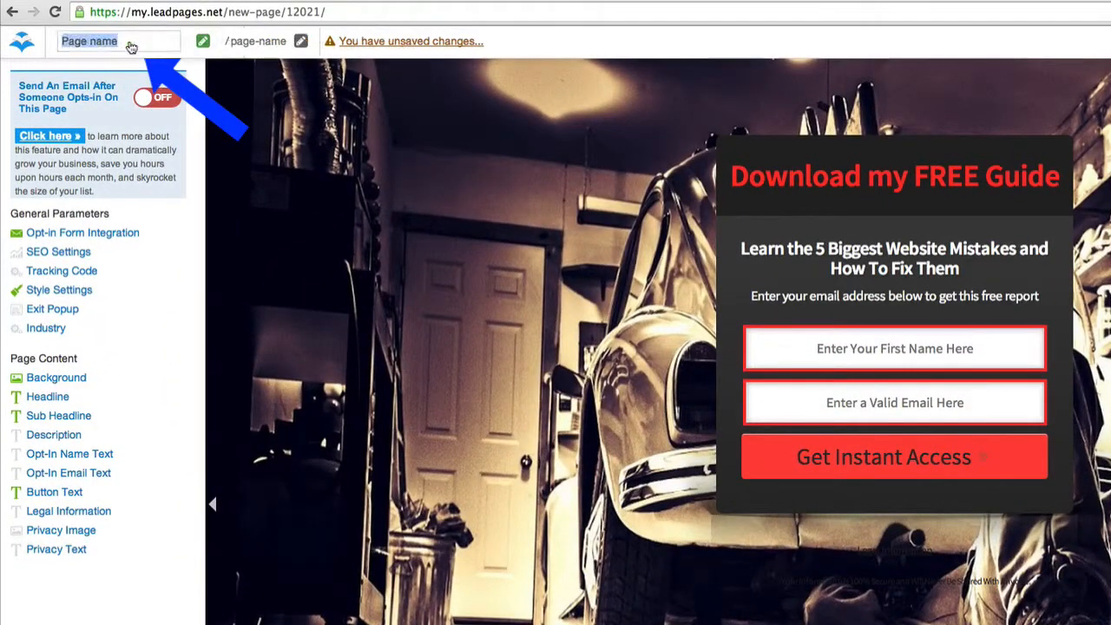
- Name the page 'Mad Lemmings Trial Optin' and save it
{"action": "type", "text": "Mad"}
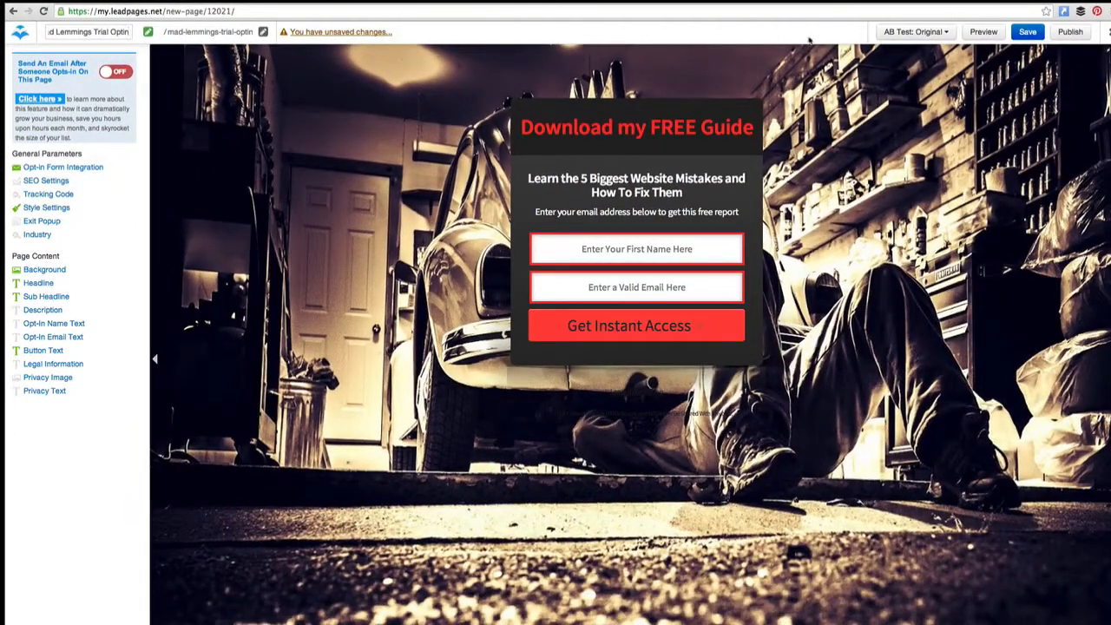
{"action": "left_click", "coordinate": [1028, 31]}
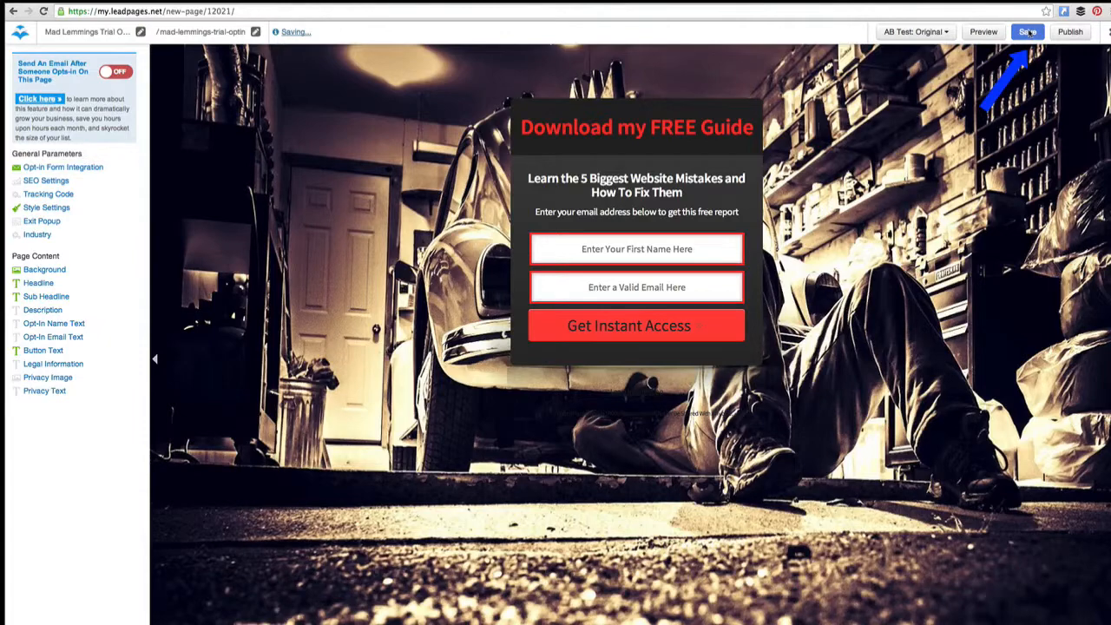
{"action": "left_click", "coordinate": [1028, 31]}
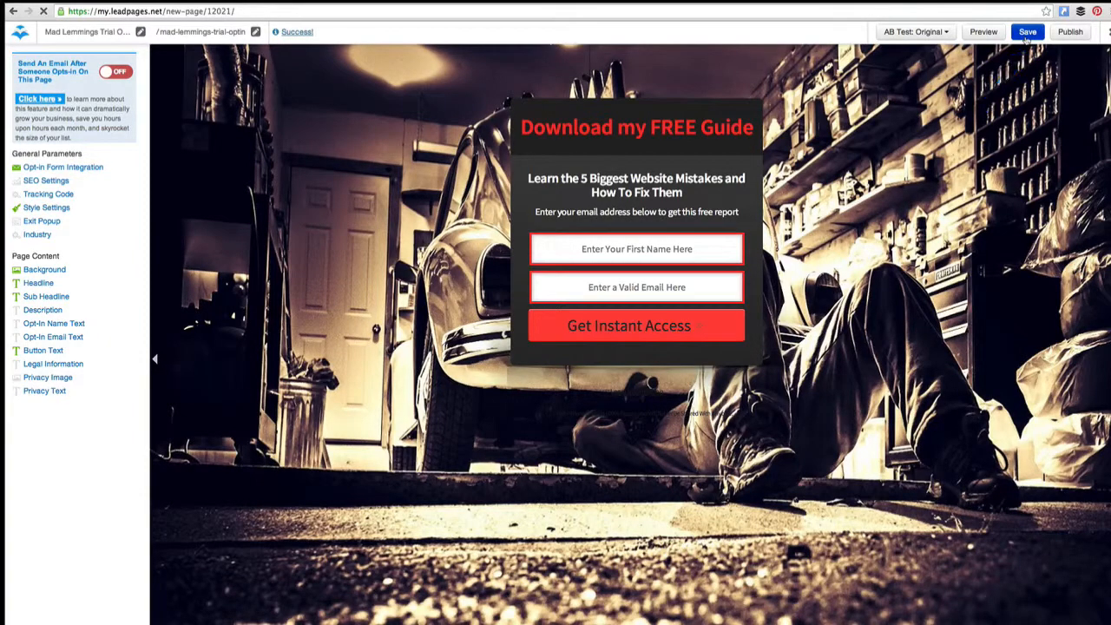
{"action": "left_click", "coordinate": [1028, 31]}
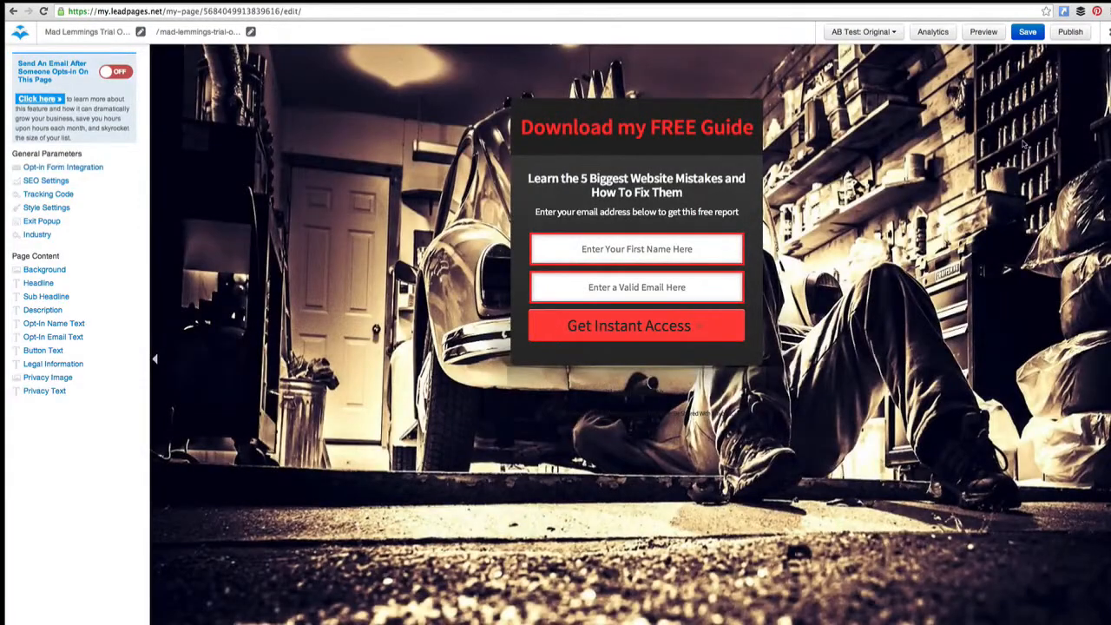
- Publish the page and select its leadpages.net web address
{"action": "left_click", "coordinate": [1069, 31]}
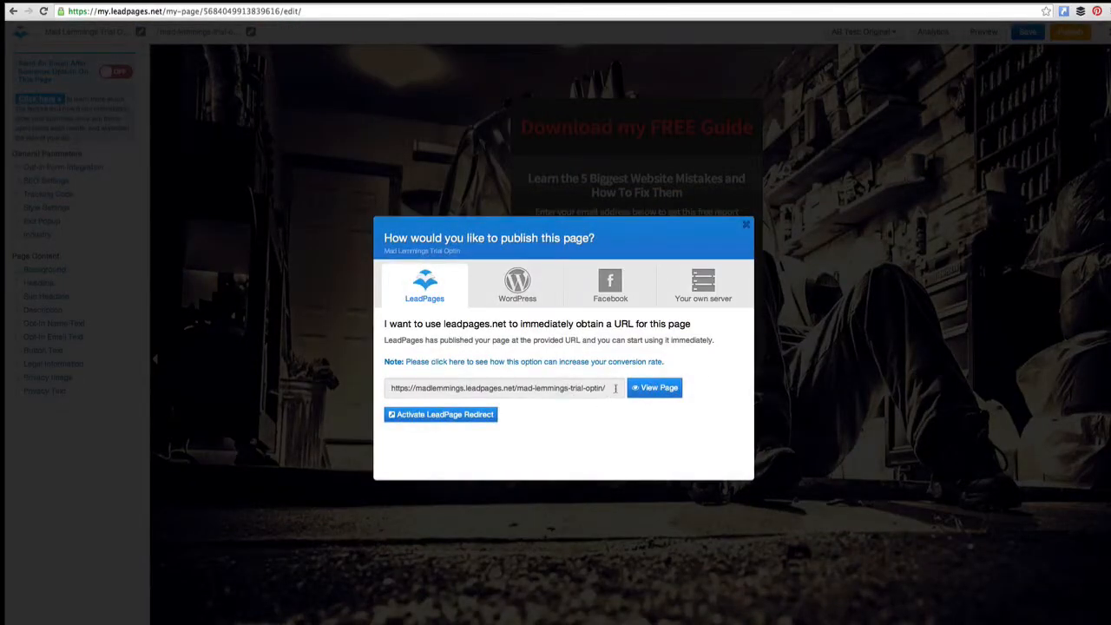
{"action": "left_click", "coordinate": [501, 387]}
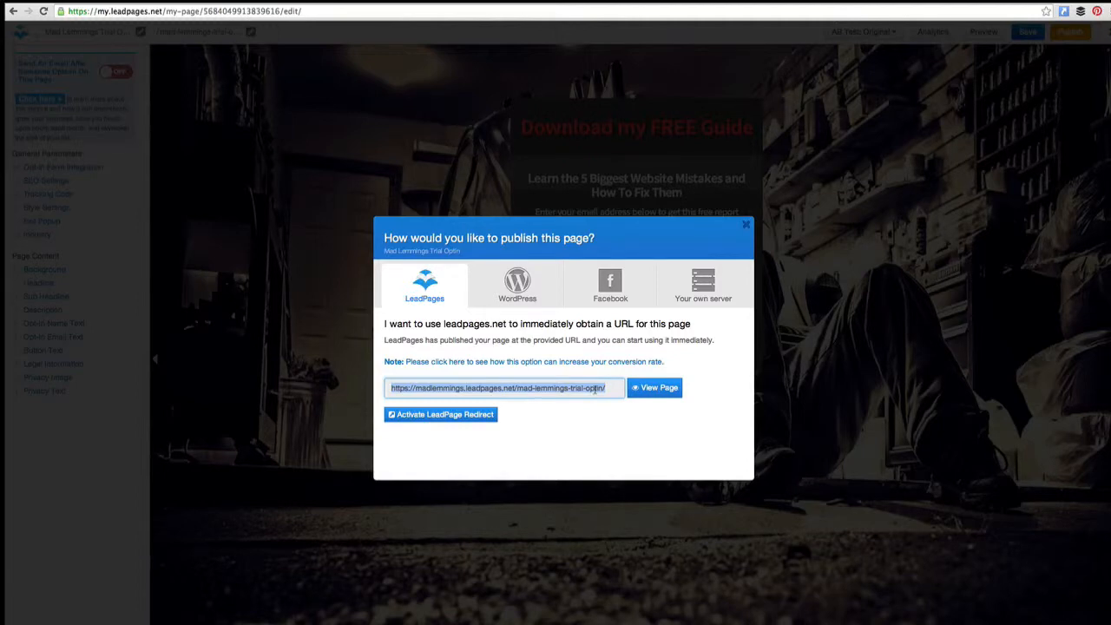
- Review the WordPress, Facebook tab and own-server publishing options, then dismiss them
{"action": "left_click", "coordinate": [518, 285]}
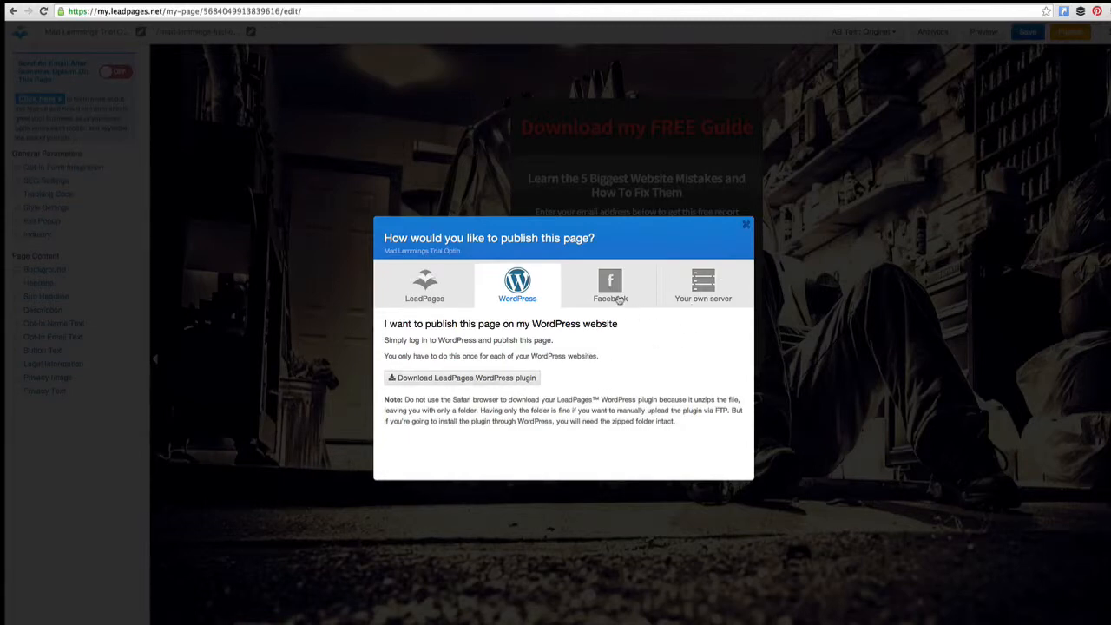
{"action": "left_click", "coordinate": [611, 284]}
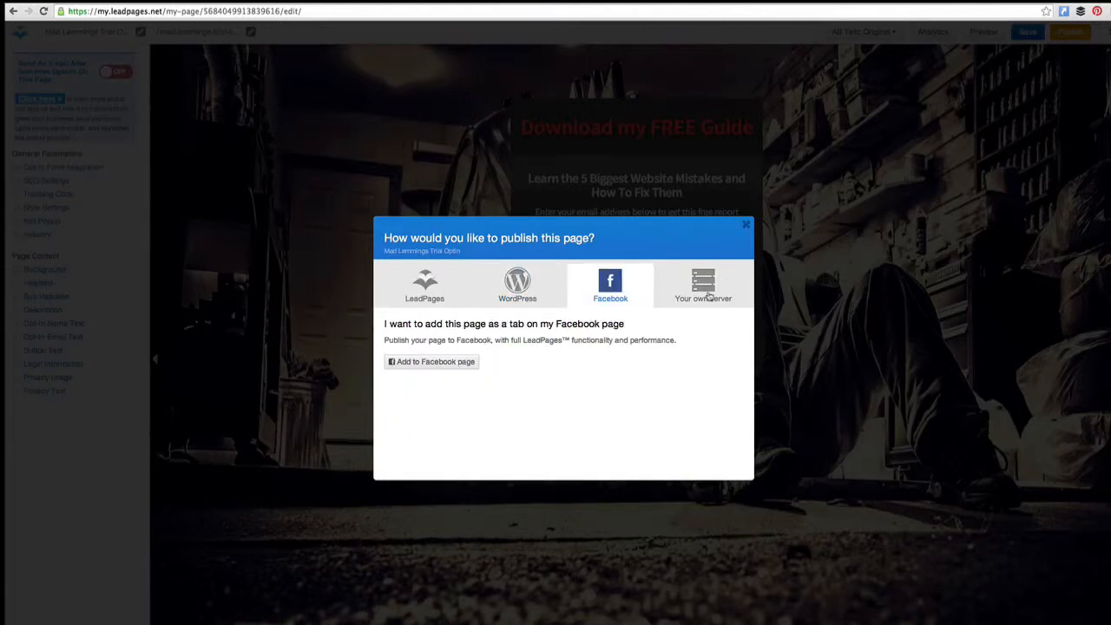
{"action": "left_click", "coordinate": [703, 285]}
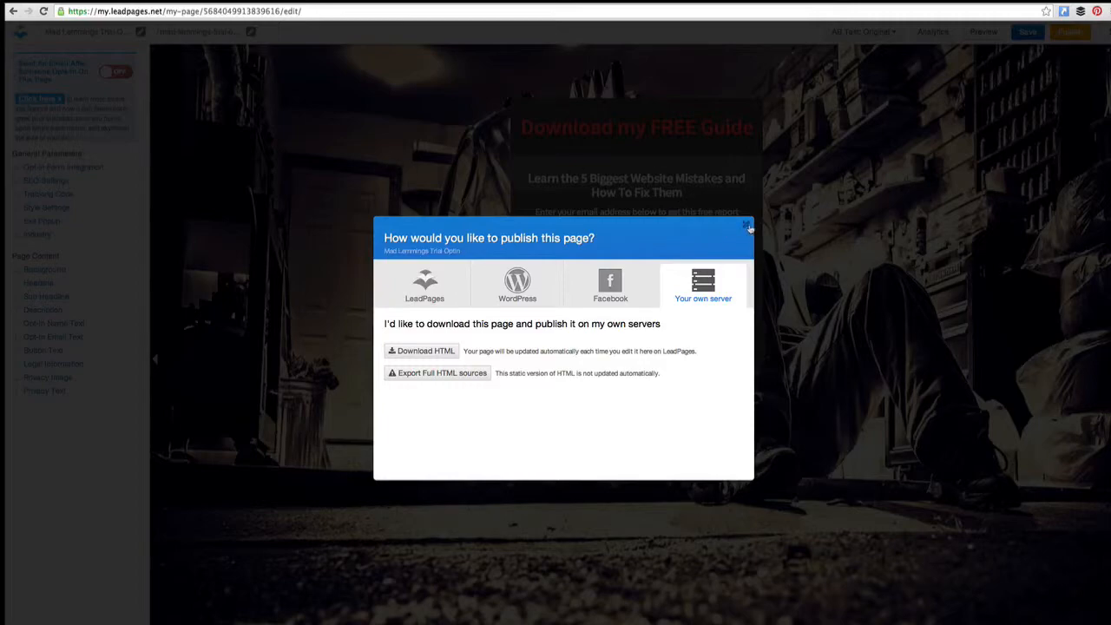
{"action": "left_click", "coordinate": [746, 226]}
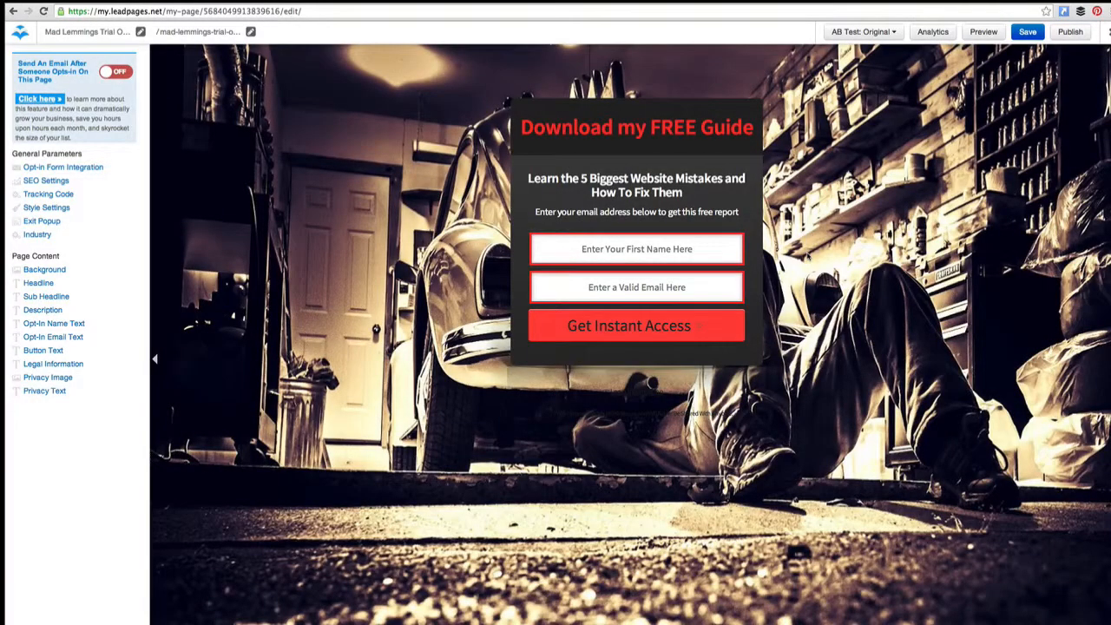